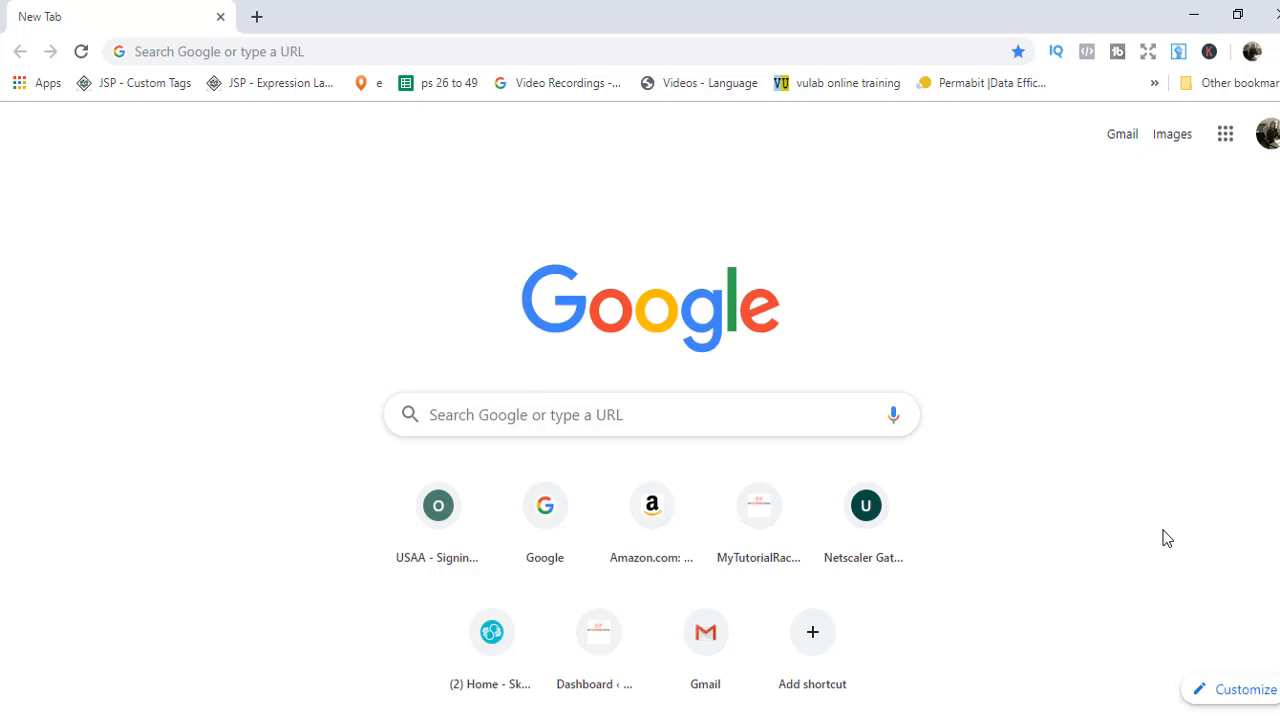
mouse_move(540, 414)
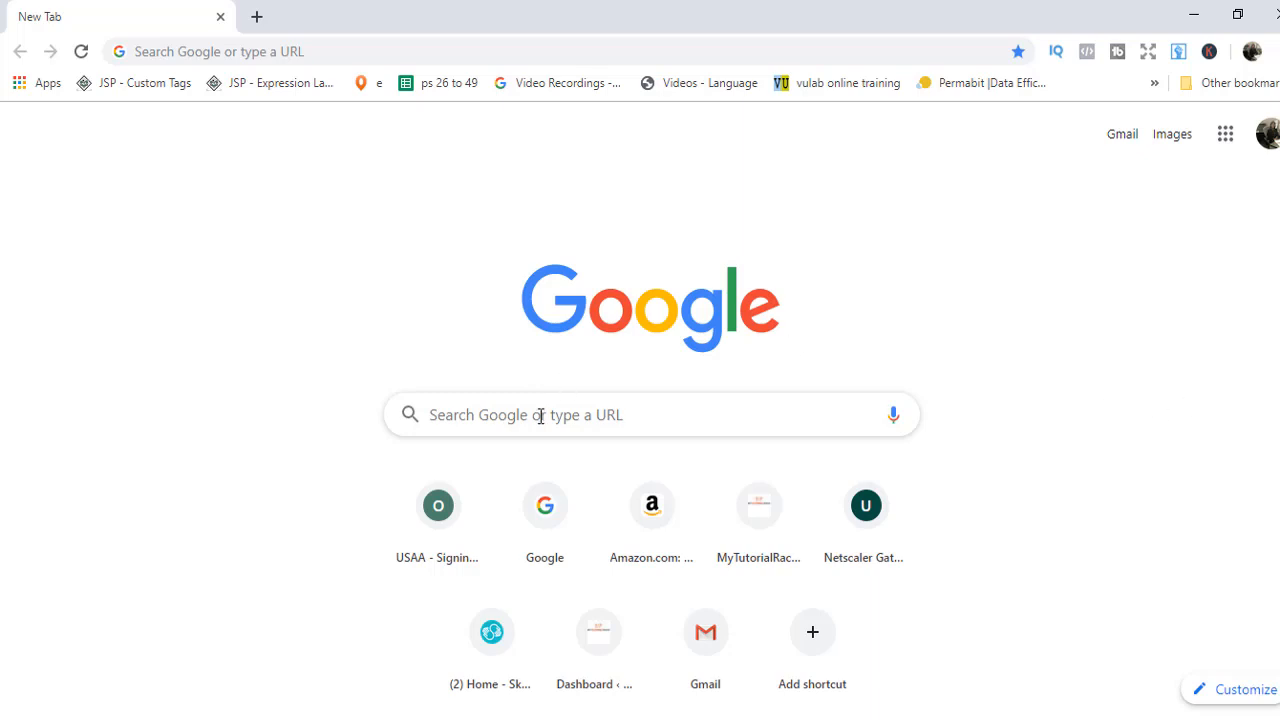
Search Google for 'salesforce cli' and open the Salesforce CLI developer page
text(saleso)
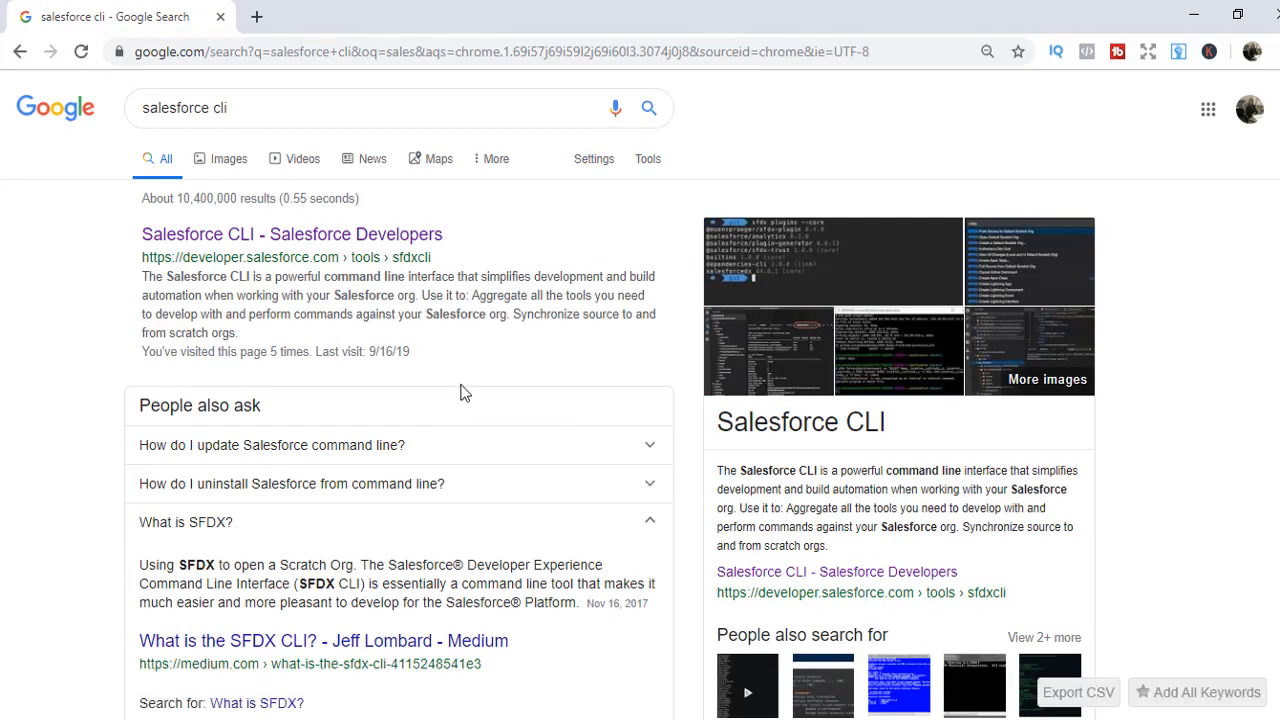
mouse_move(340, 260)
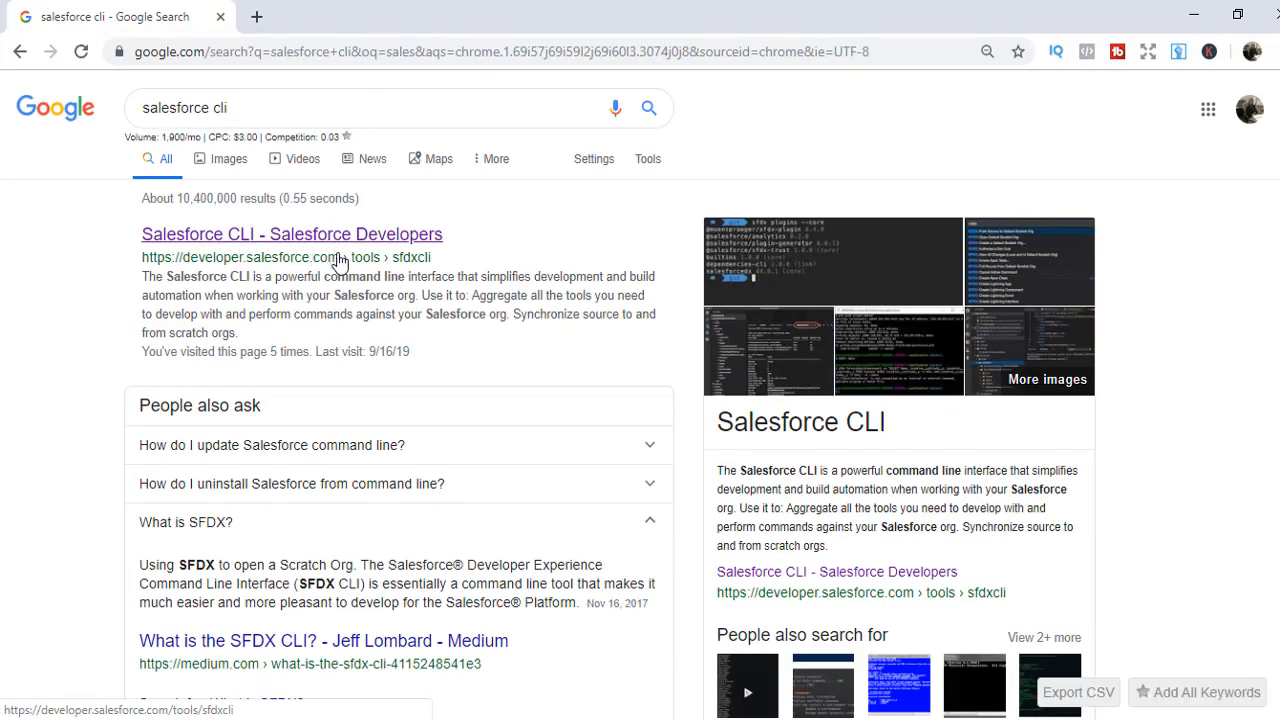
click(292, 234)
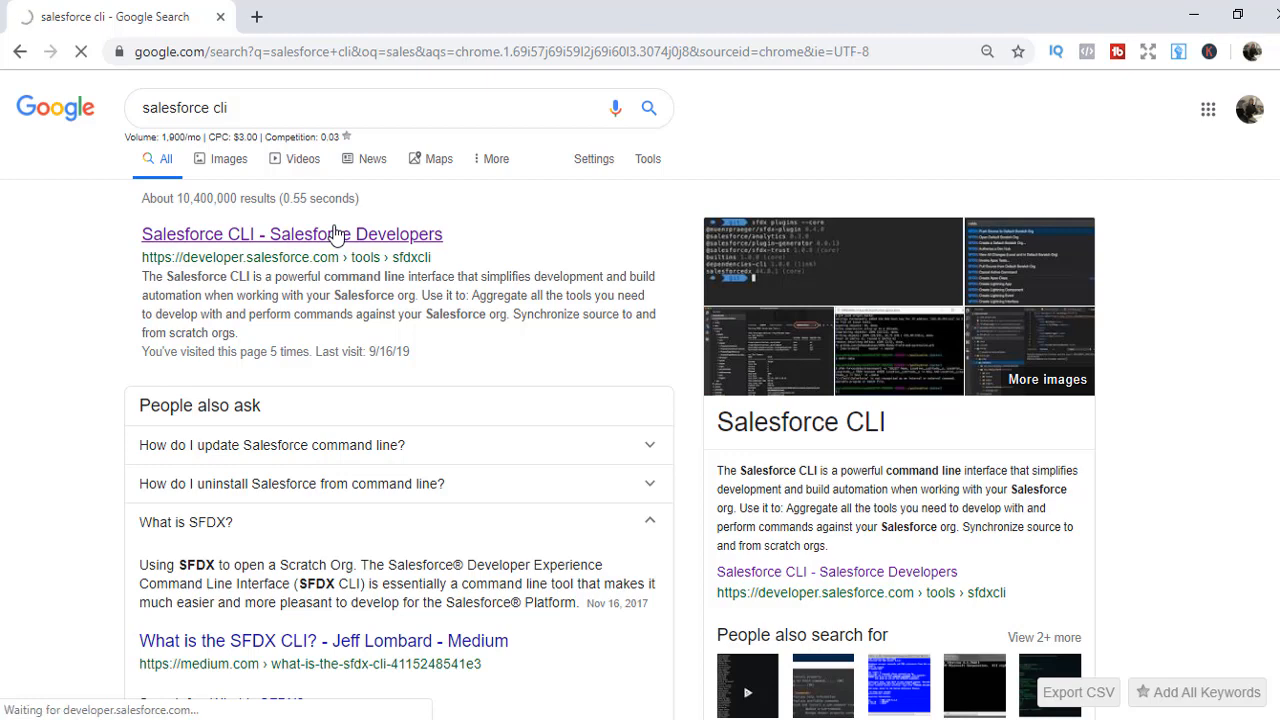
click(292, 234)
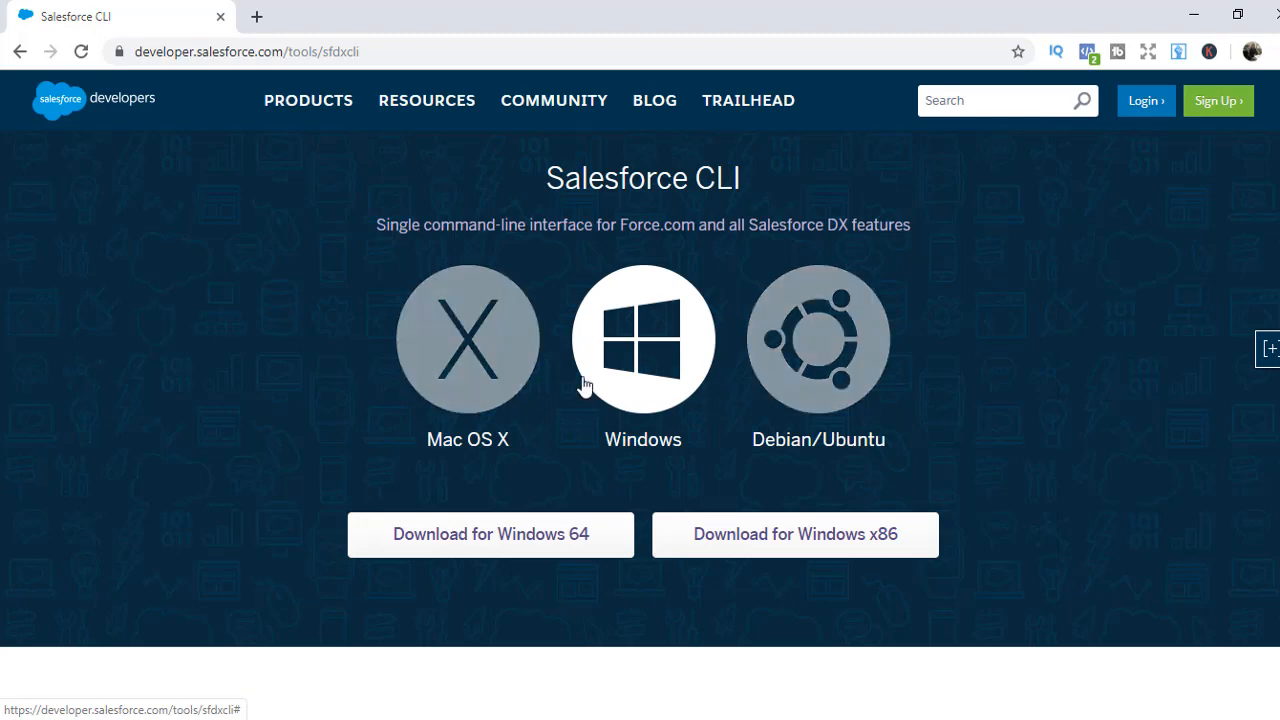
mouse_move(468, 316)
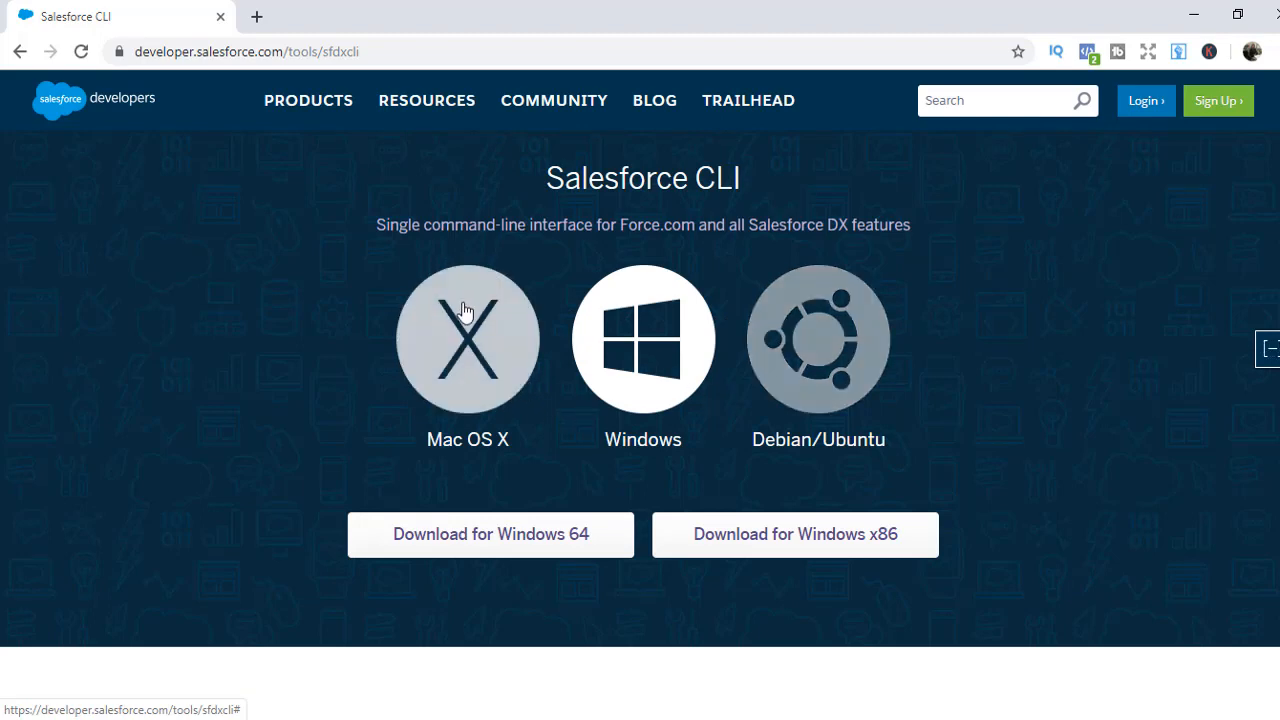
mouse_move(528, 498)
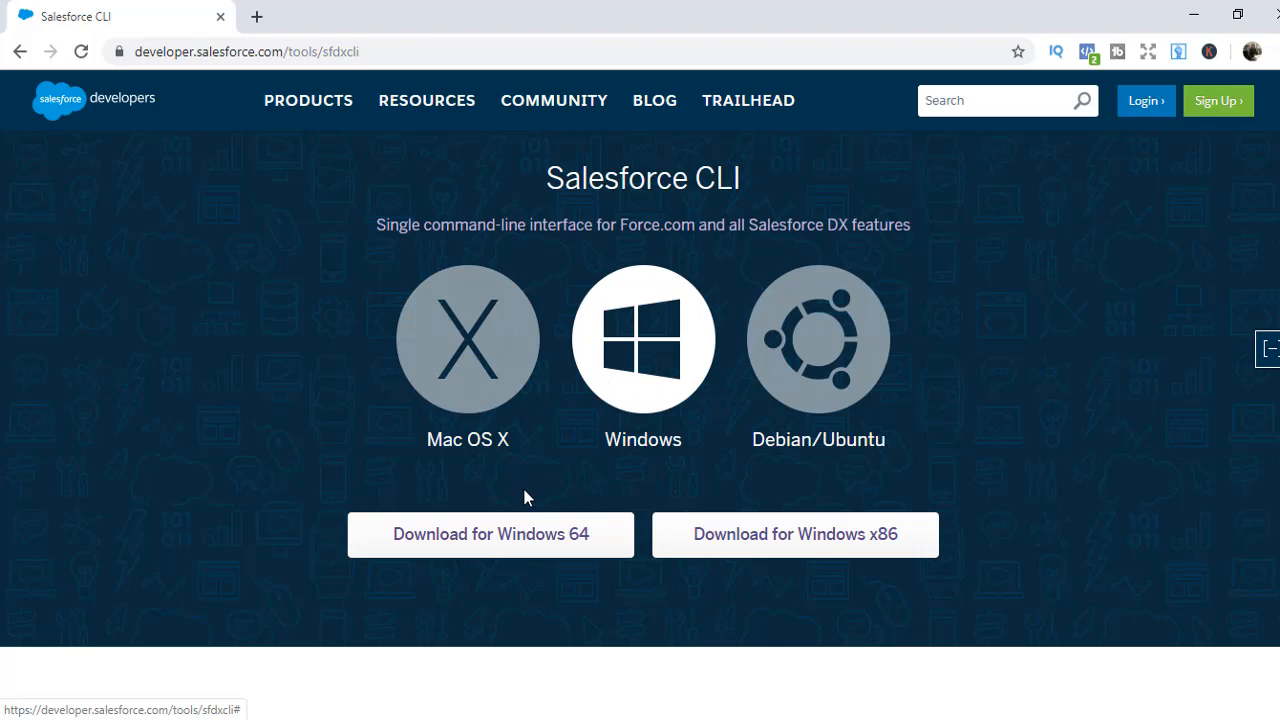
Download the Windows 64-bit installer sfdx-windows-amd64.exe and save it to Downloads
click(490, 532)
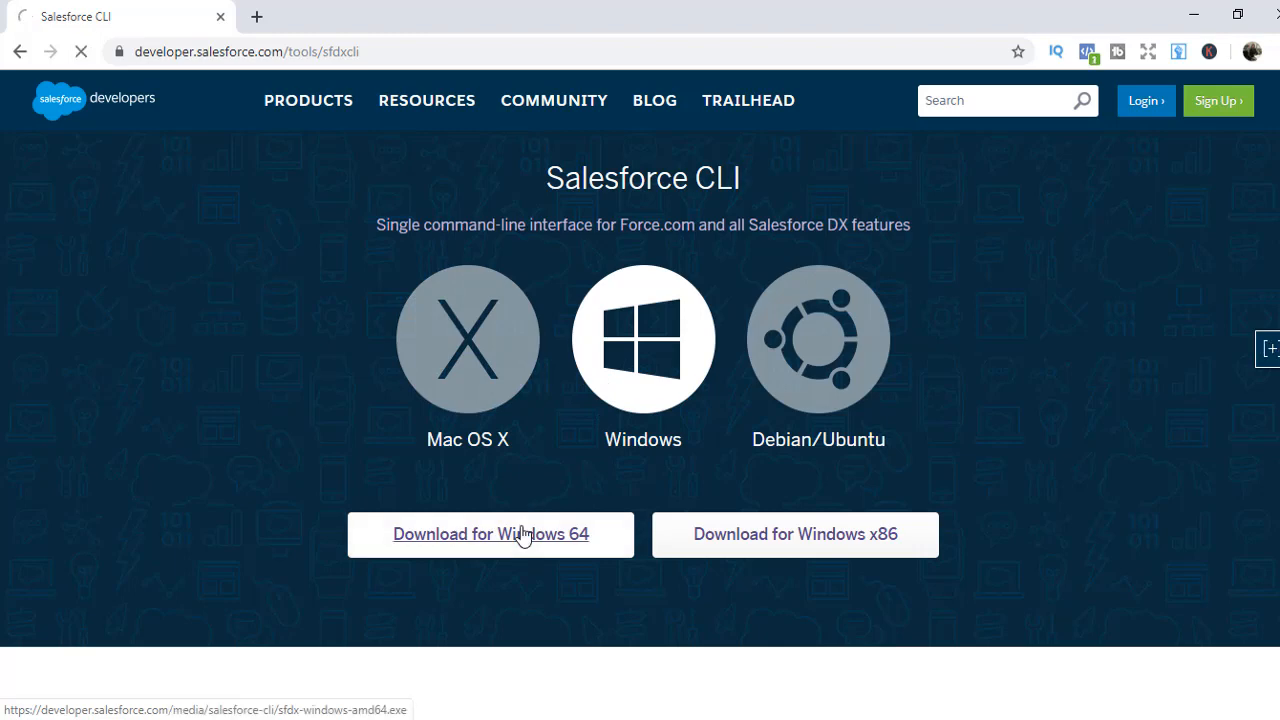
click(492, 532)
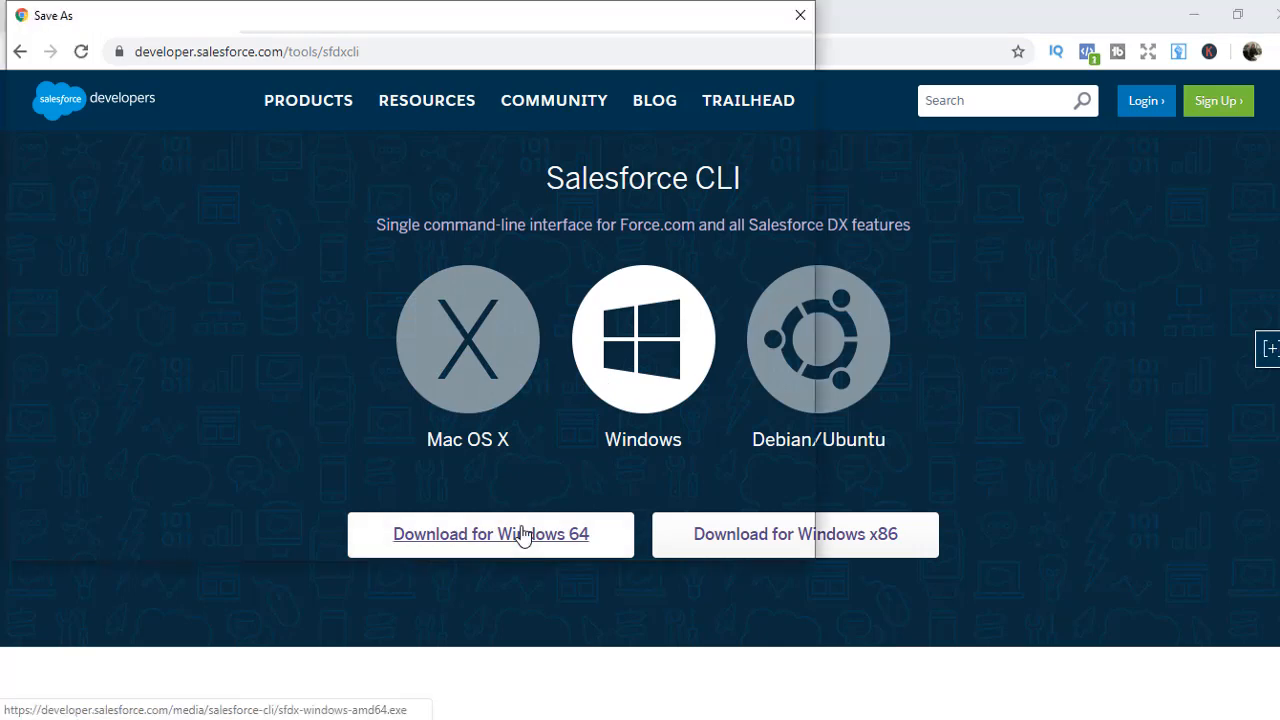
click(490, 532)
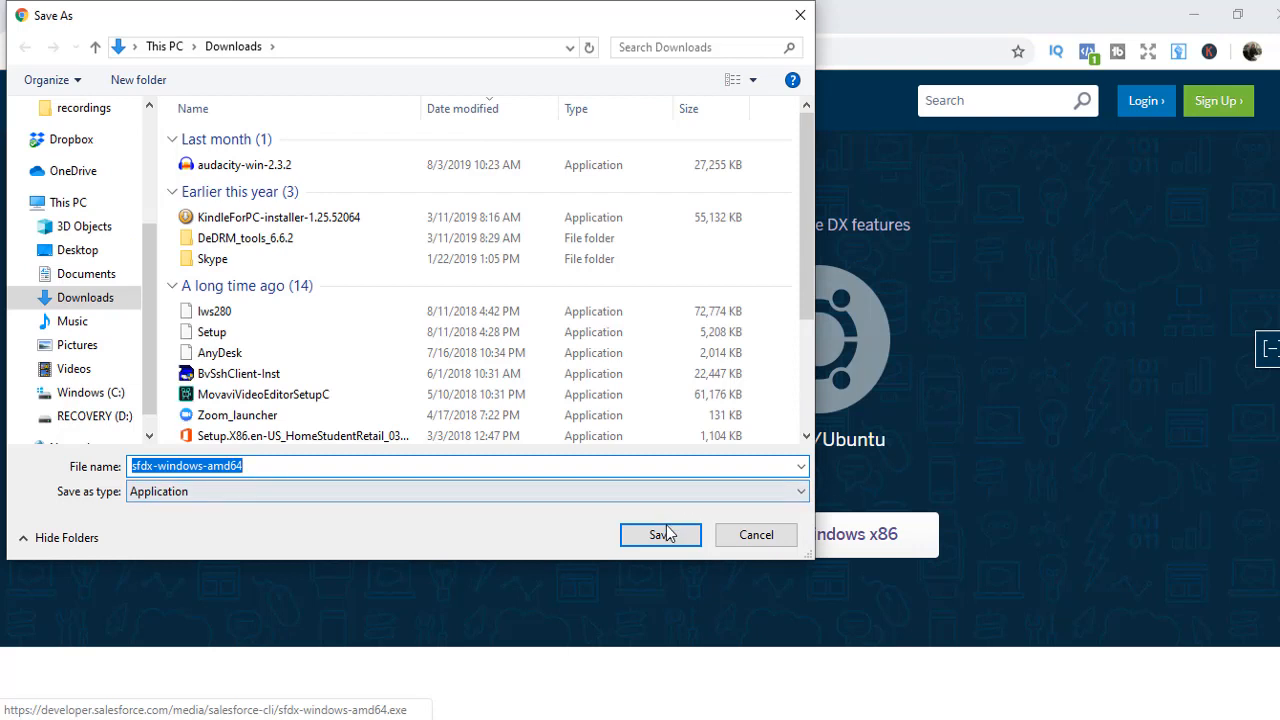
click(660, 534)
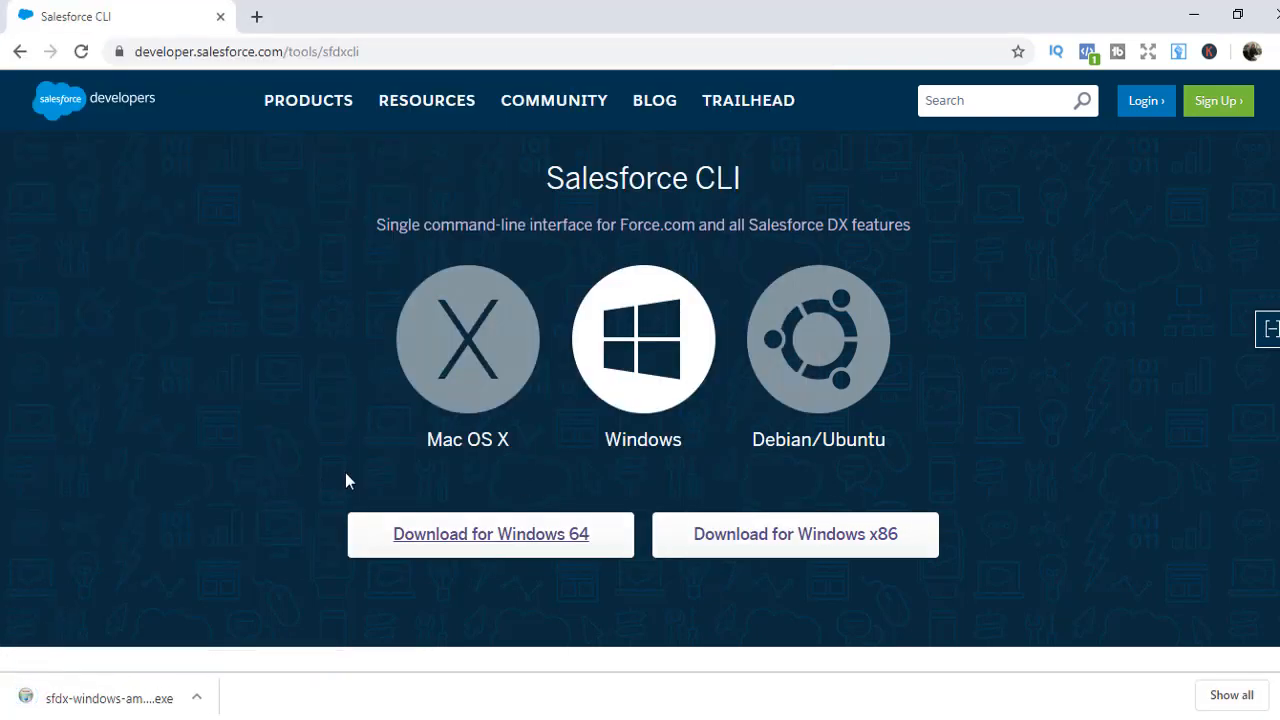
mouse_move(324, 488)
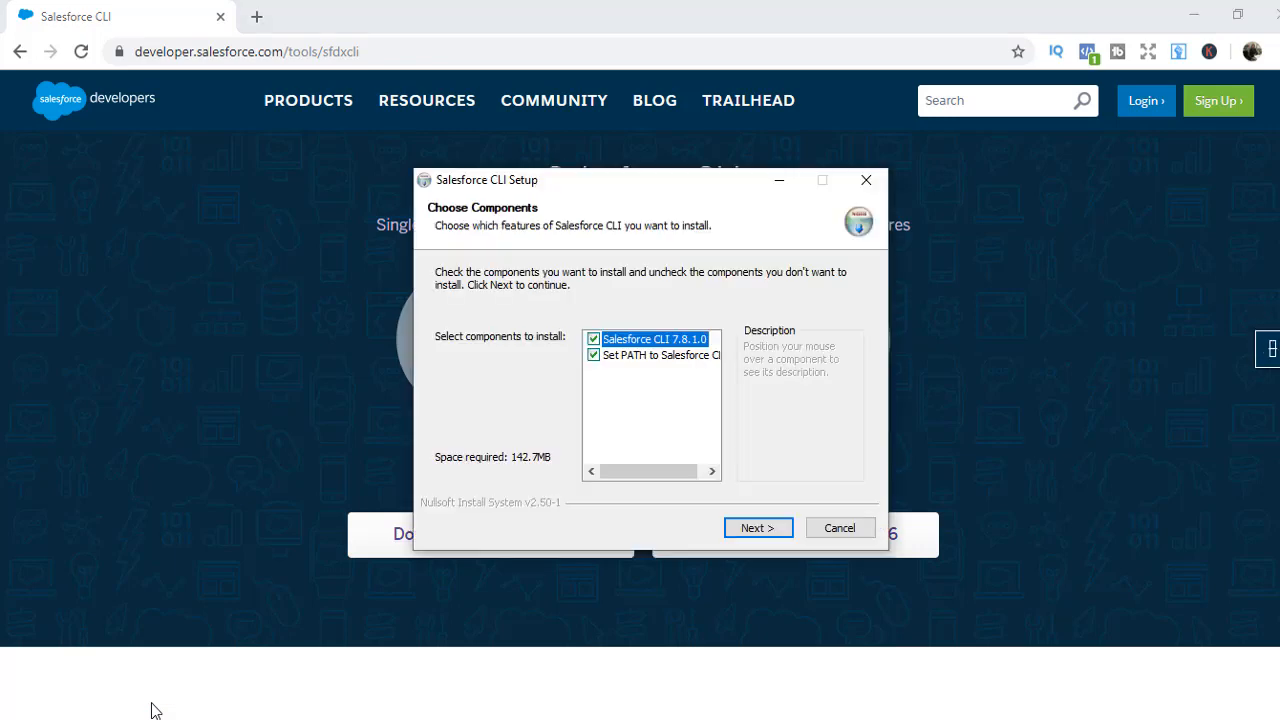
Install Salesforce CLI with default components into Program Files, then close the installer
click(756, 528)
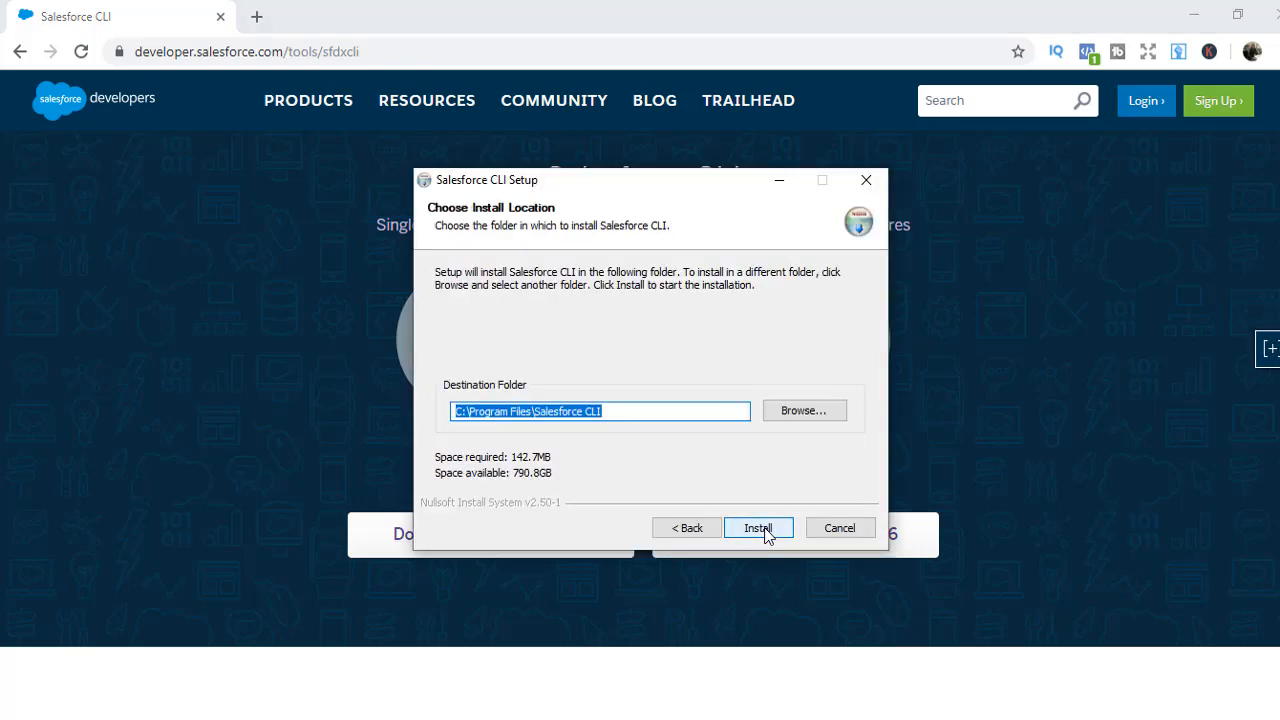
click(758, 528)
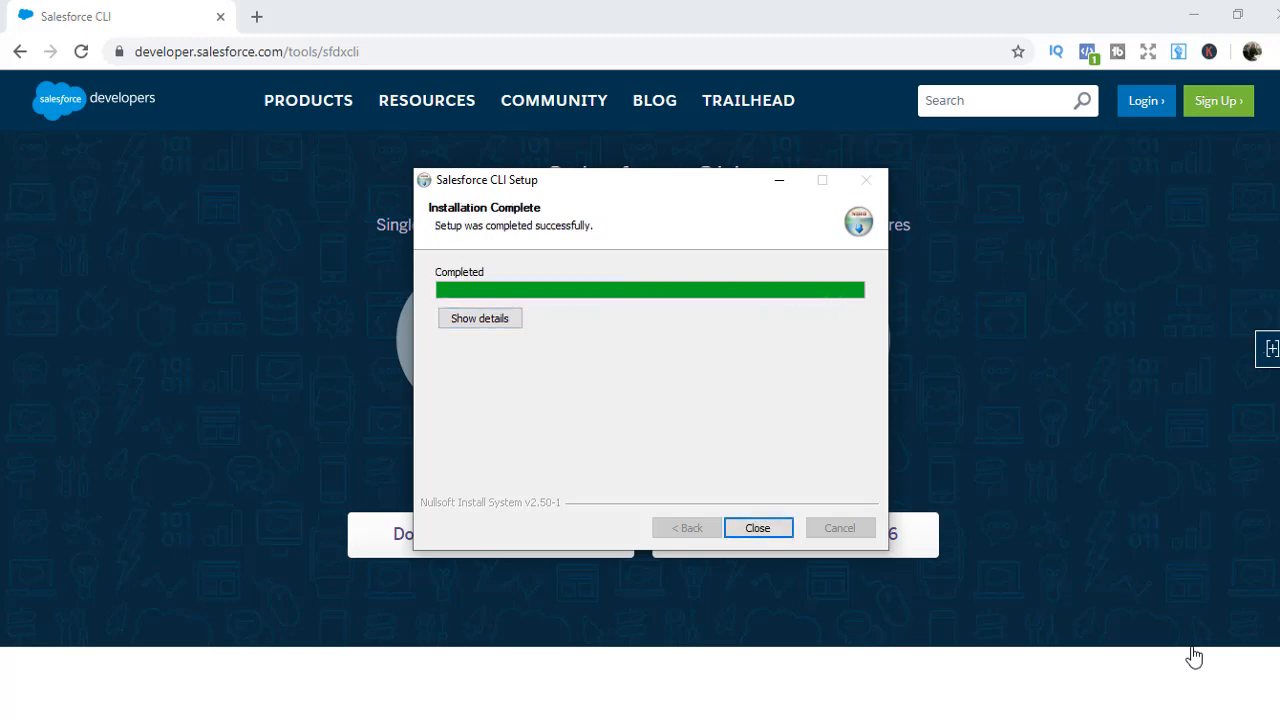
mouse_move(1168, 640)
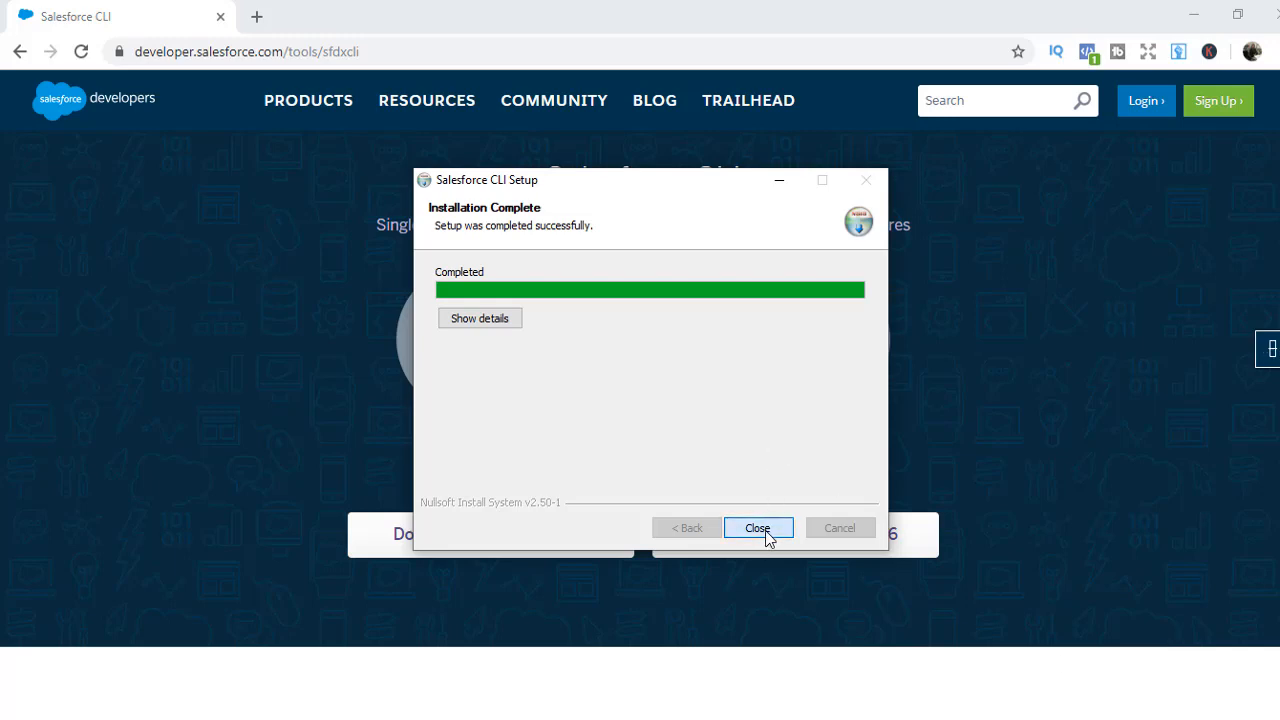
click(756, 528)
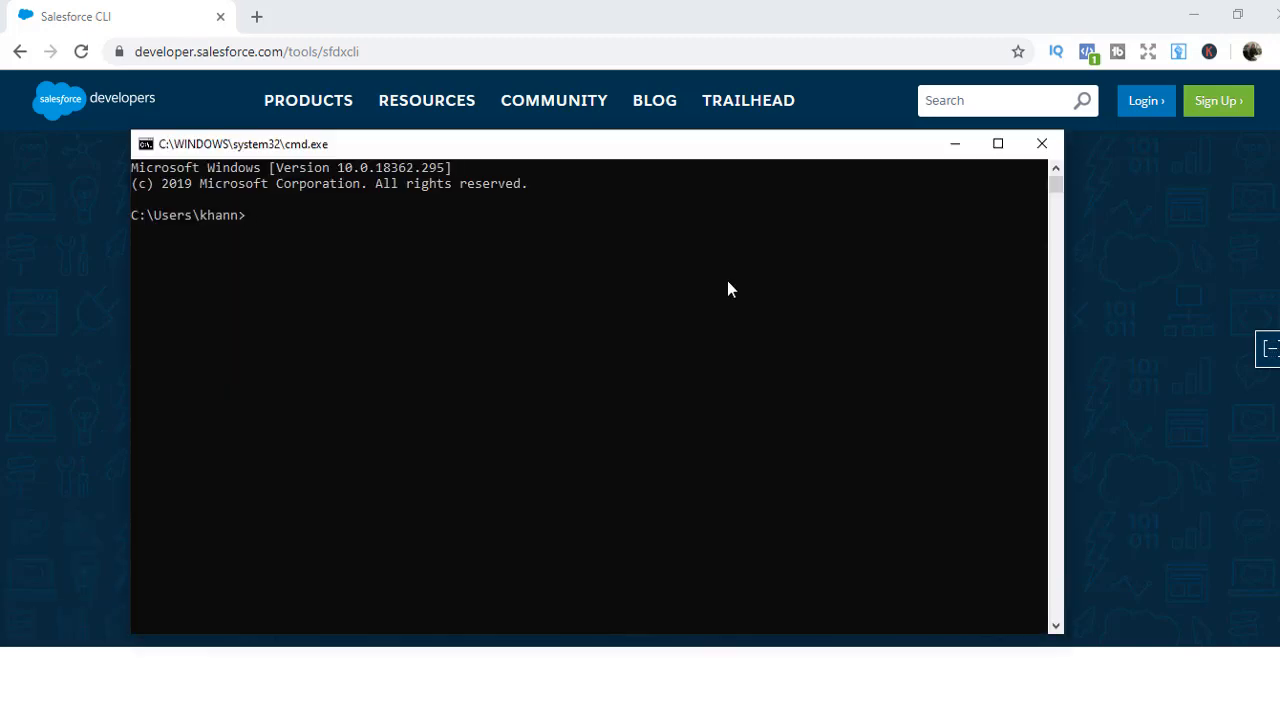
Run 'sfdx update' to upgrade the CLI from 7.8.1 to 7.23.1
text(s)
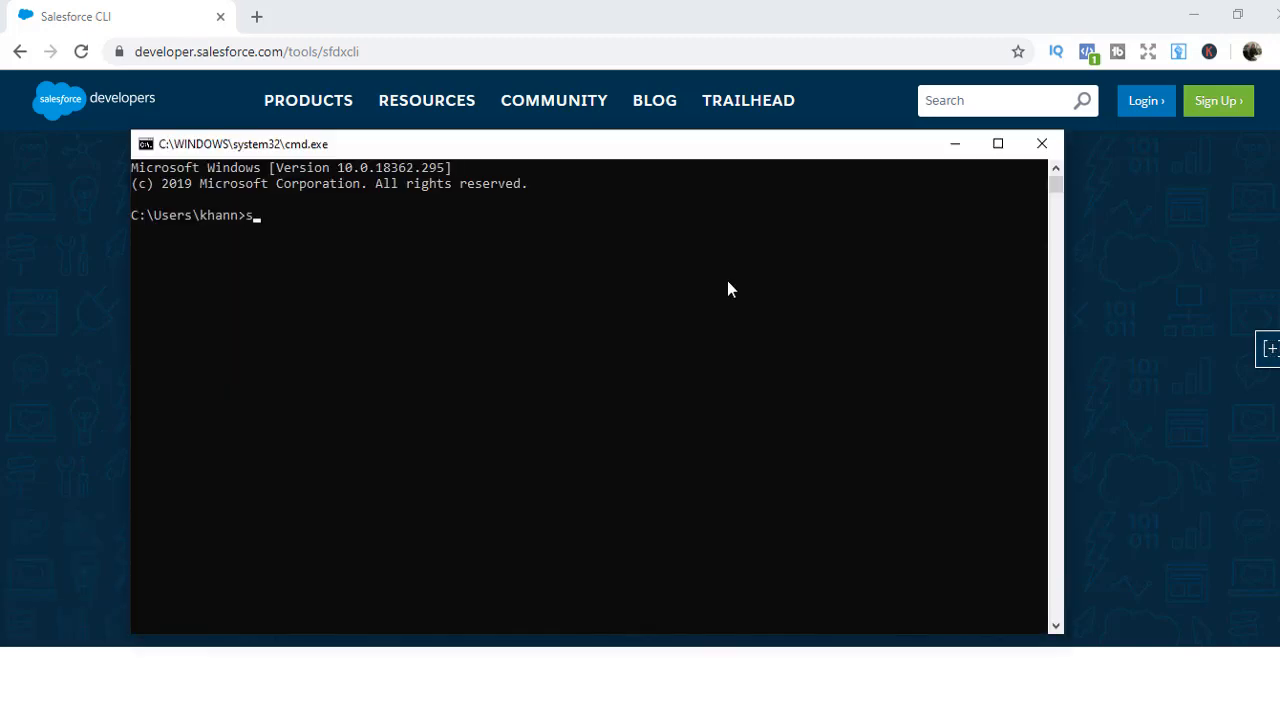
text(fdx u)
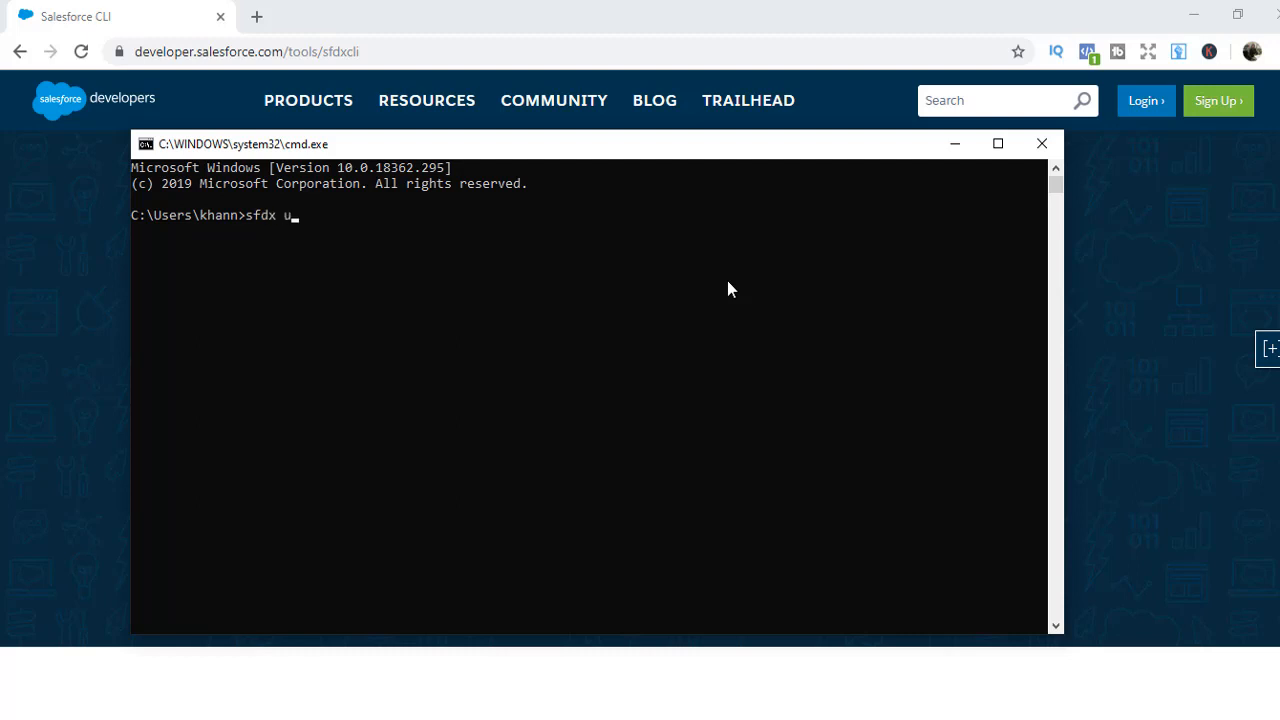
text(pdate)
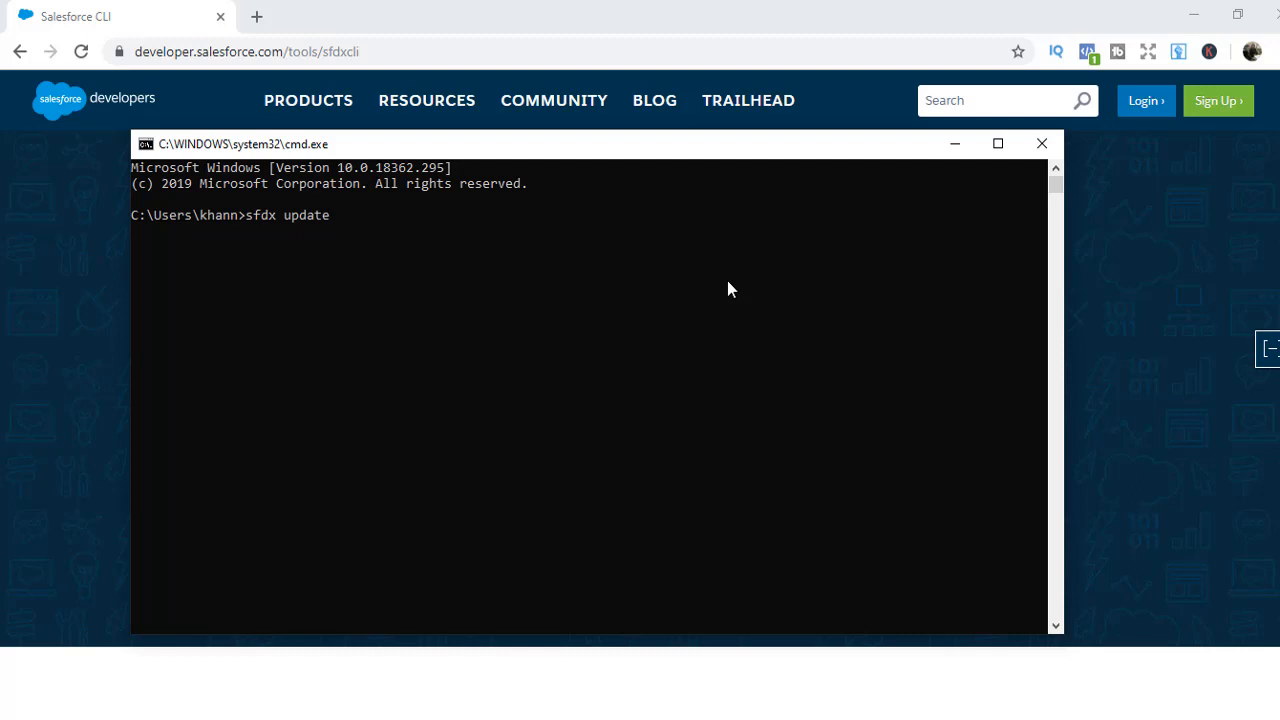
key(Enter)
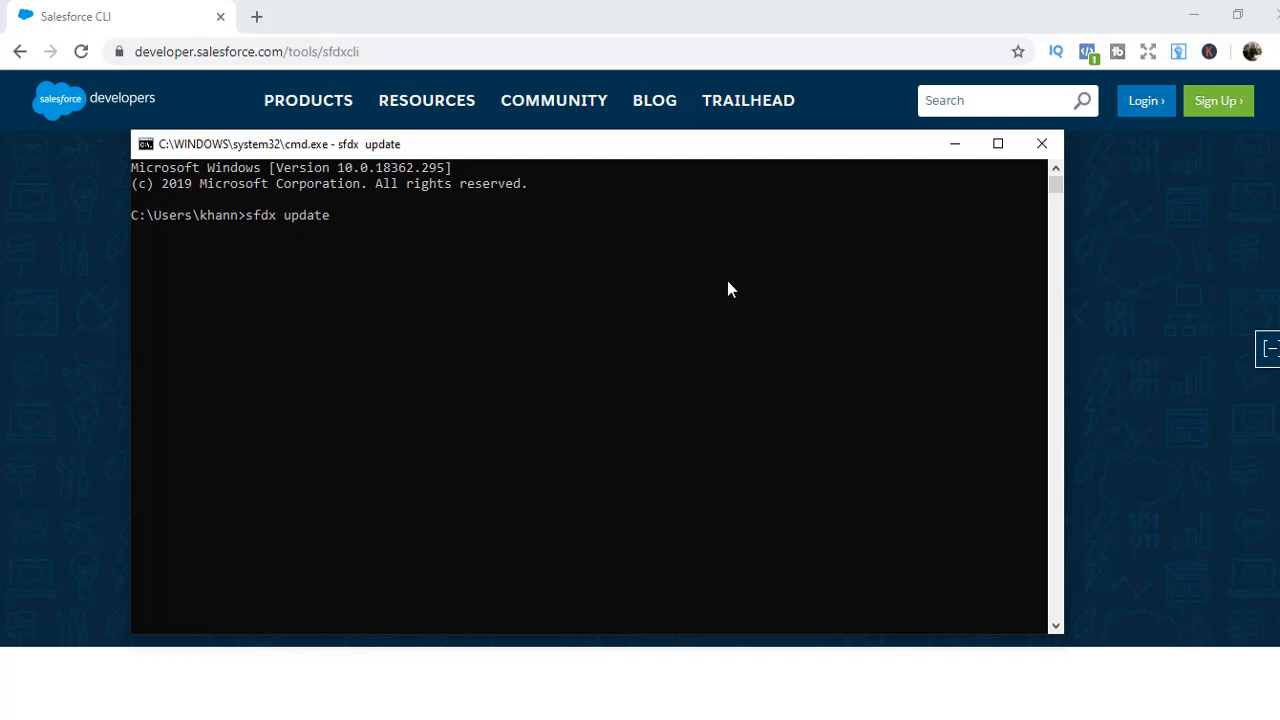
key(enter)
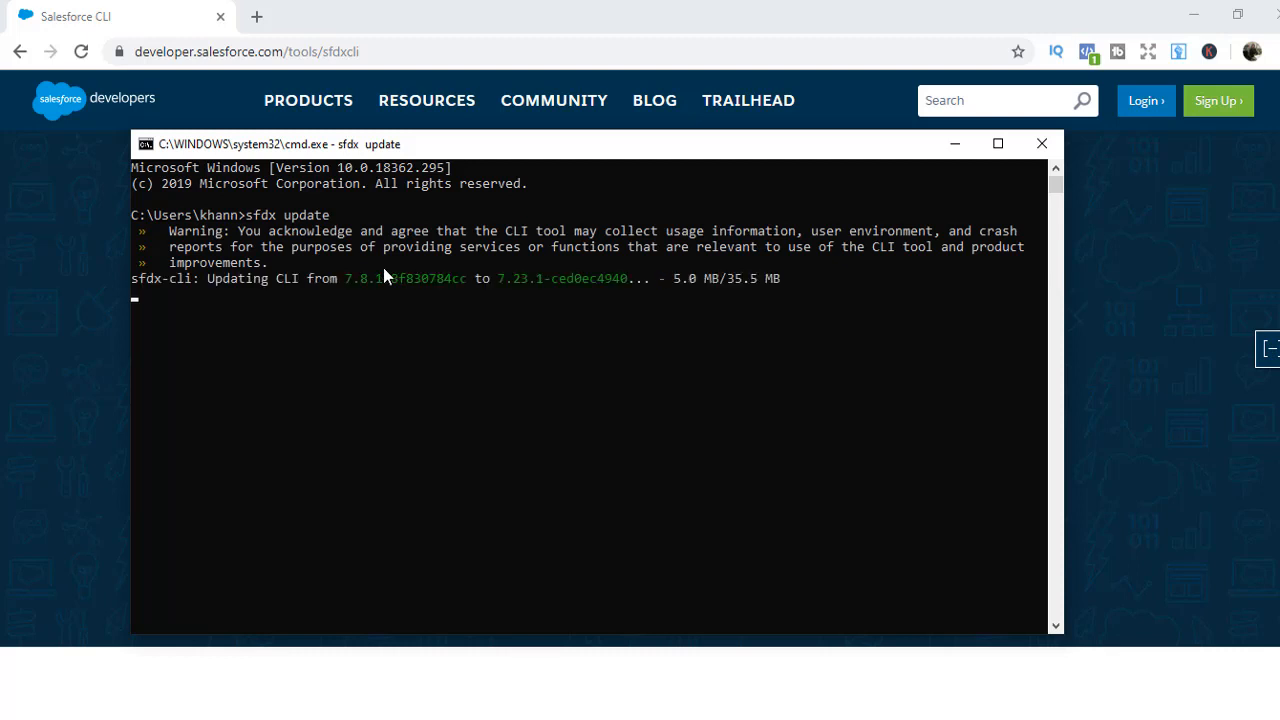
mouse_move(528, 292)
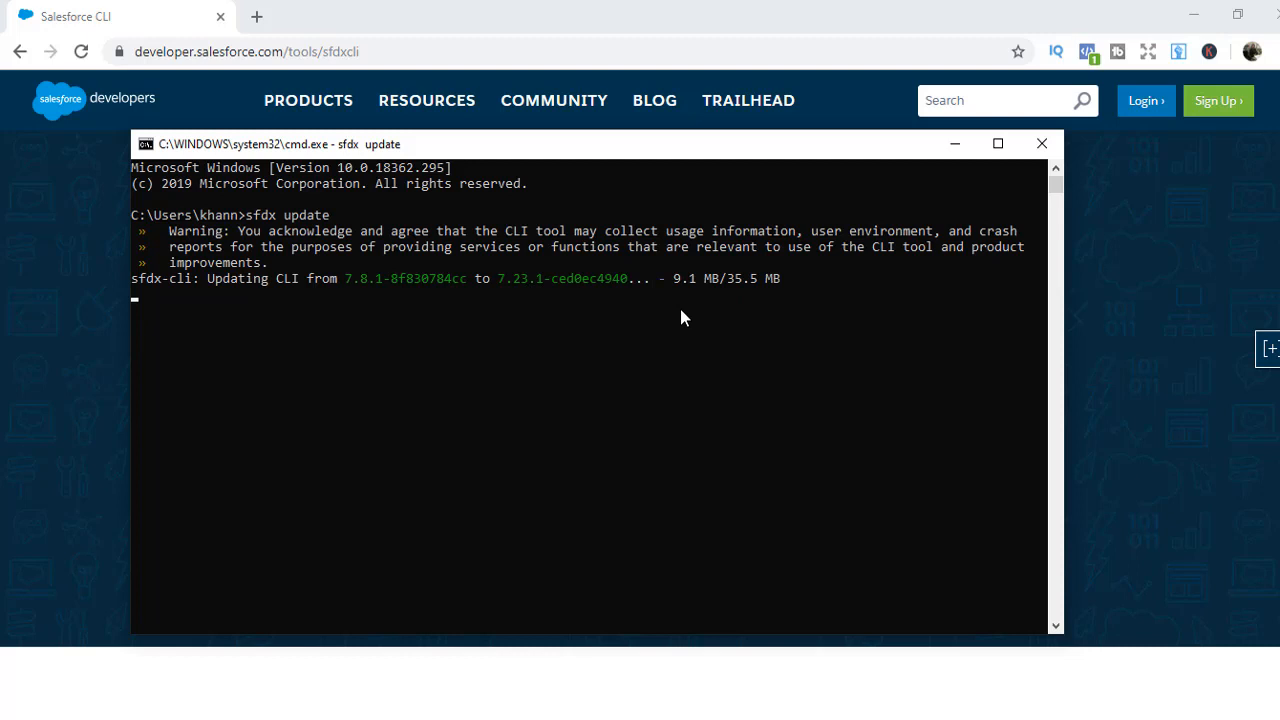
mouse_move(716, 596)
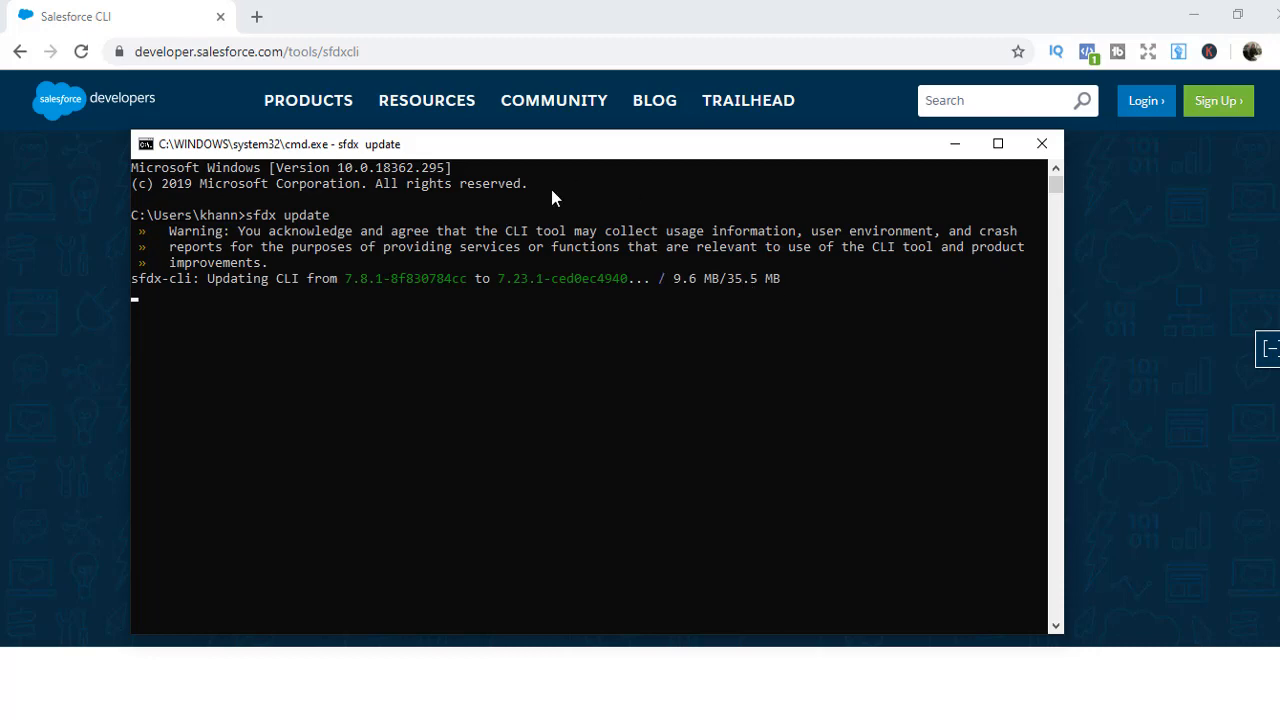
mouse_move(700, 474)
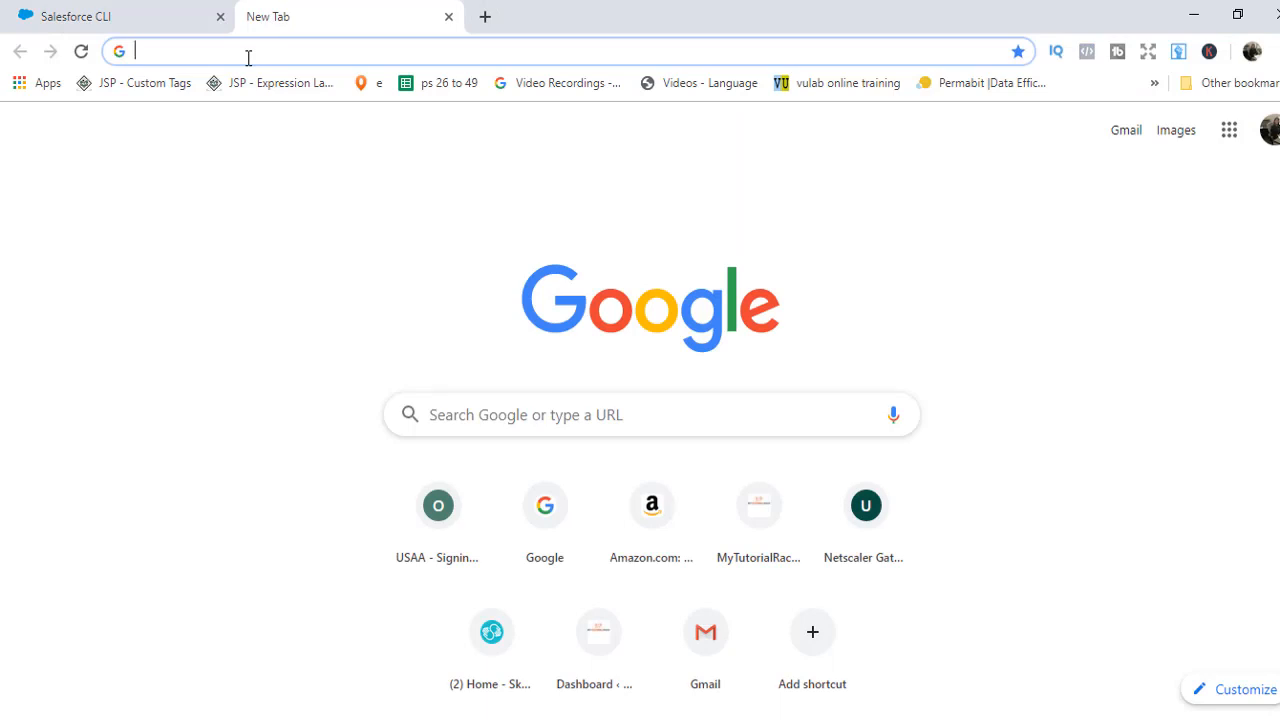
Search Google for VS Code, download VSCodeUserSetup-x64-1.38.1 from the official site into Downloads
text(VS cide)
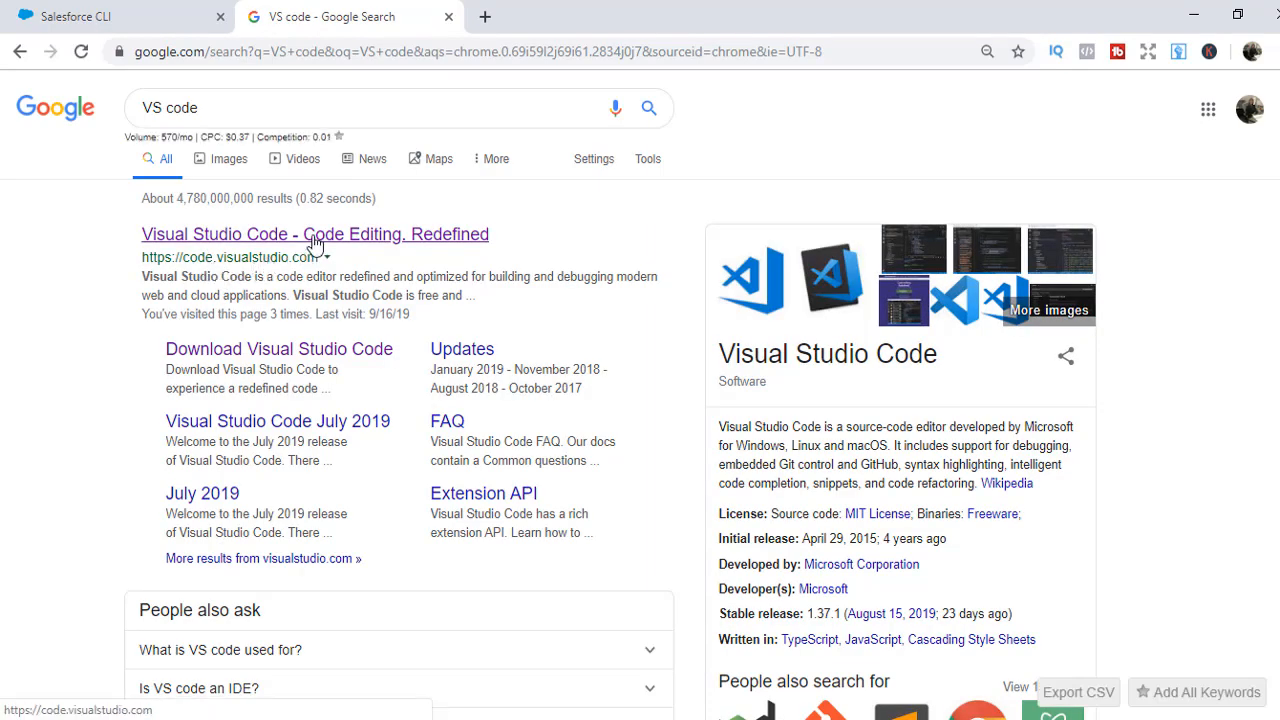
click(316, 234)
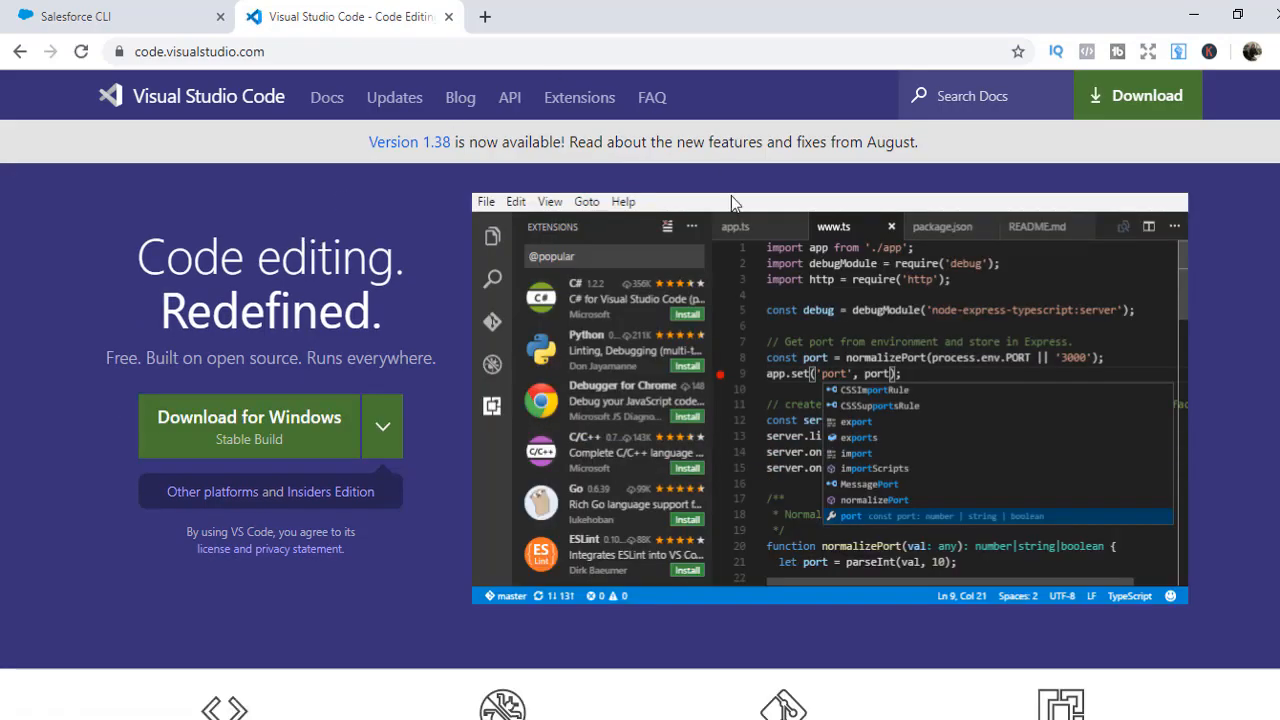
mouse_move(310, 410)
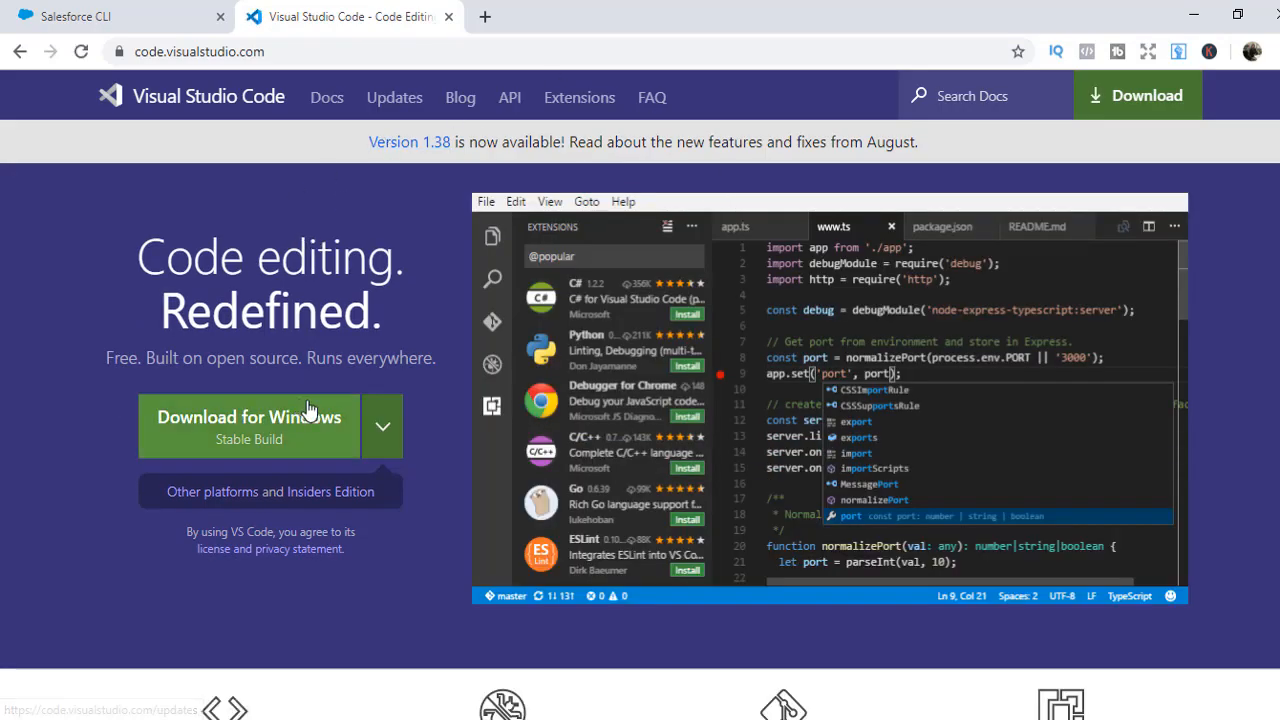
click(248, 418)
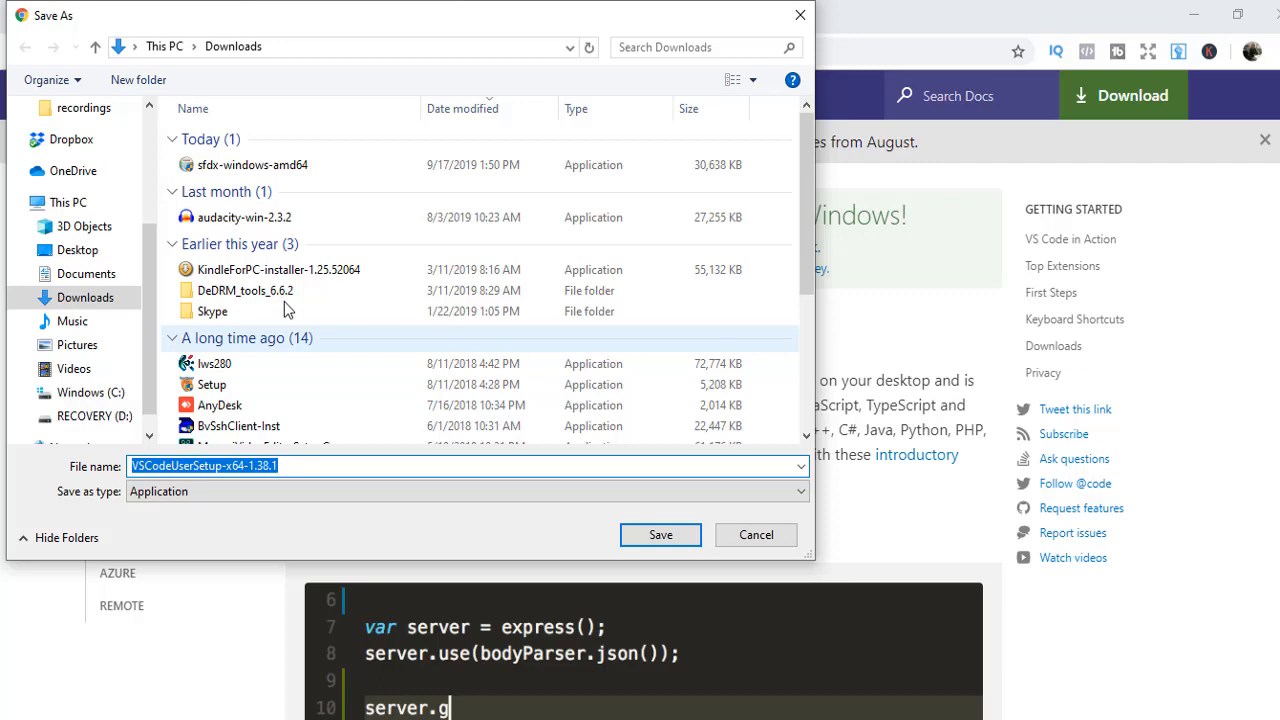
click(660, 534)
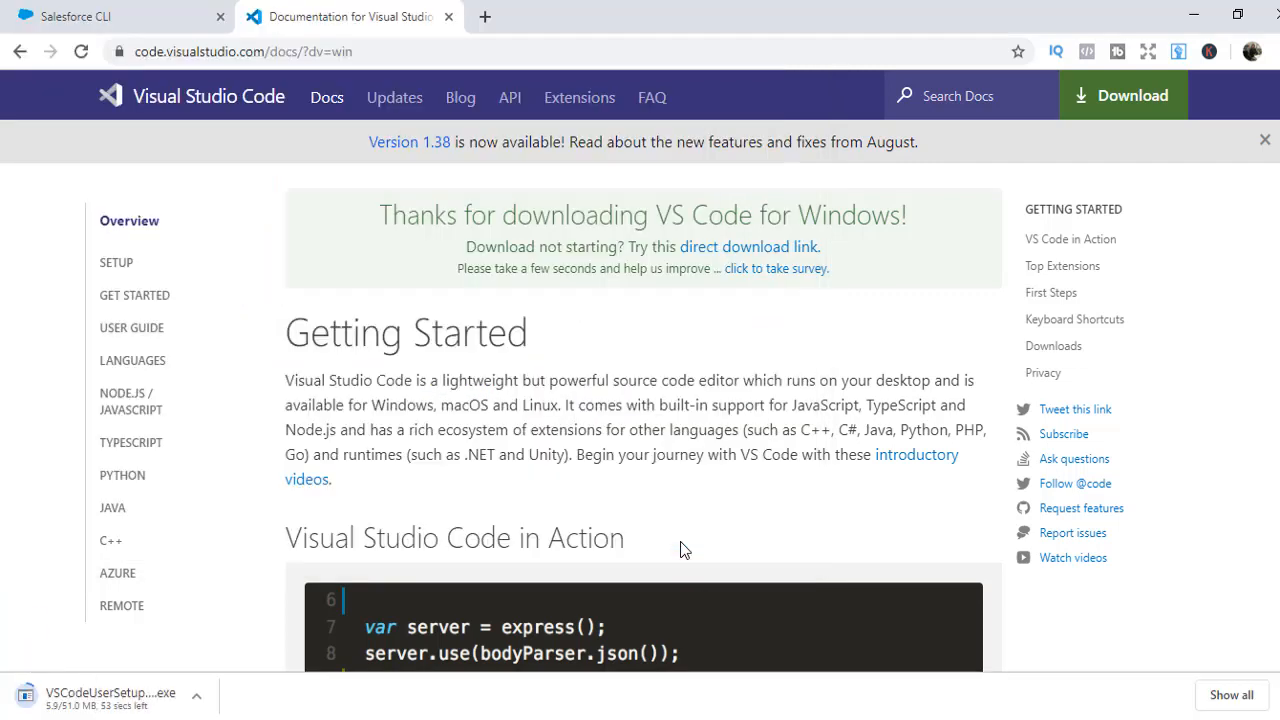
mouse_move(268, 656)
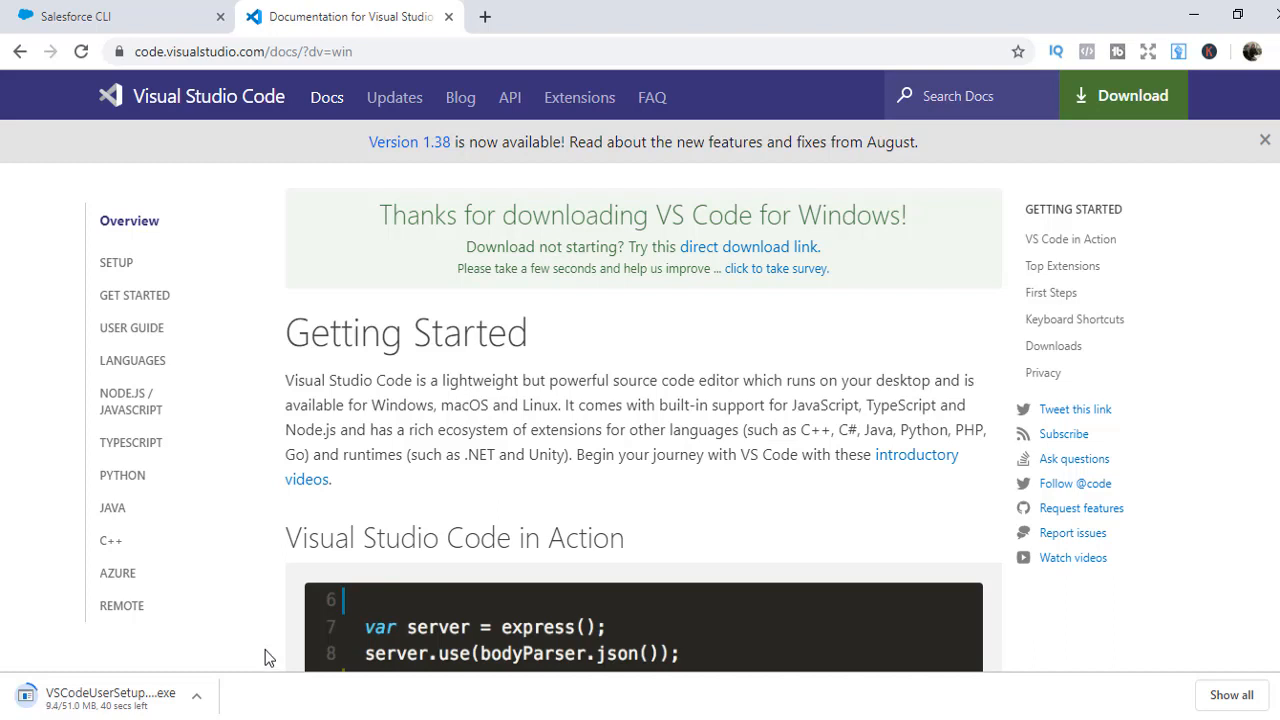
mouse_move(128, 688)
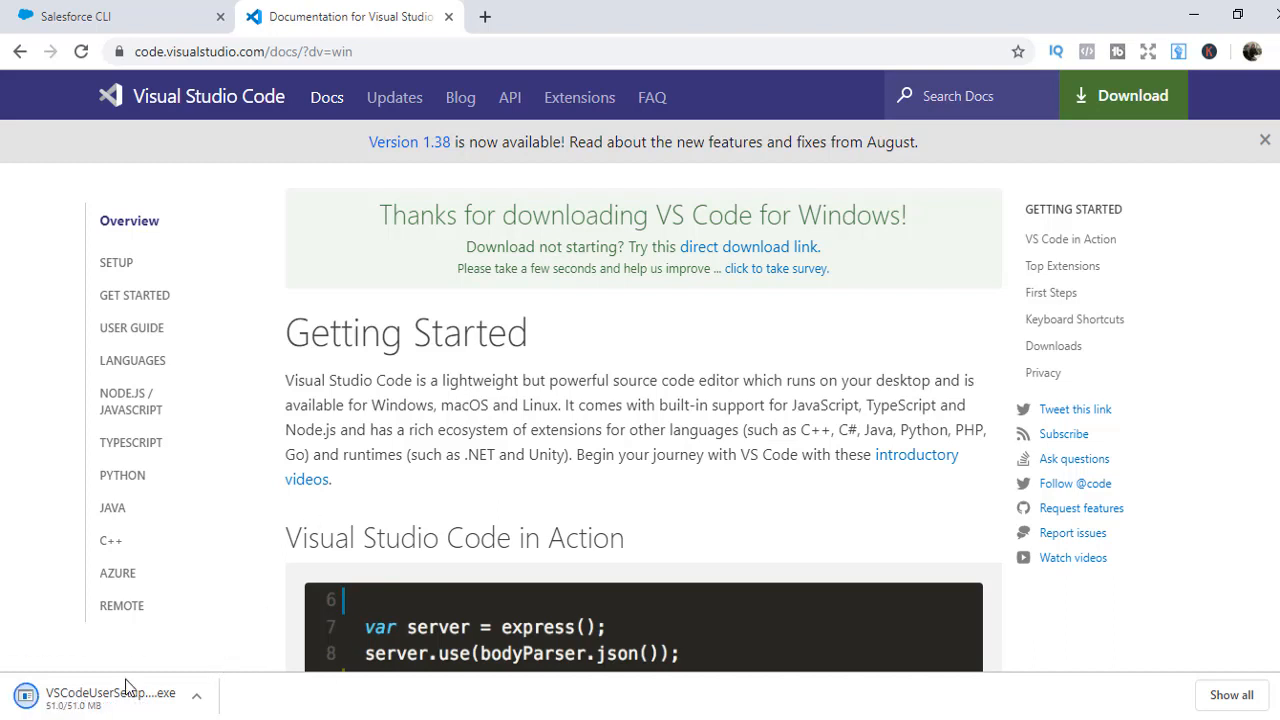
mouse_move(144, 708)
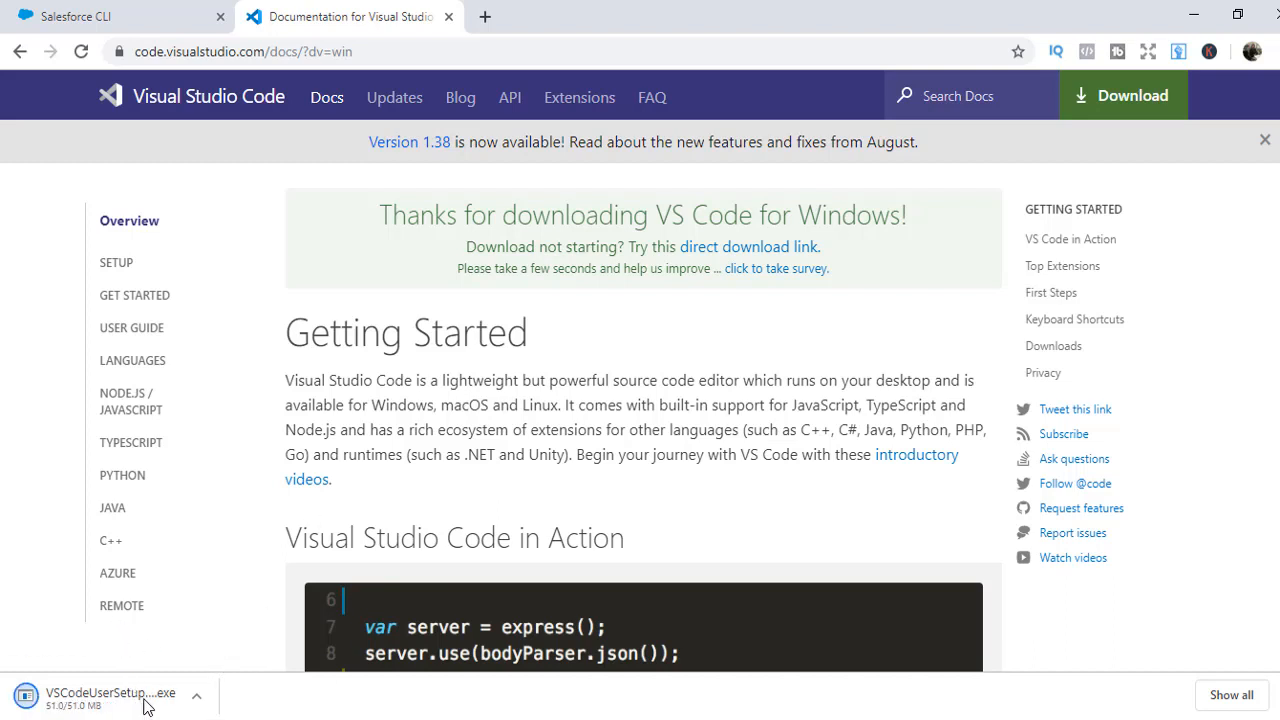
Run the VS Code installer, accept the license, add a desktop icon, install and launch VS Code
click(110, 692)
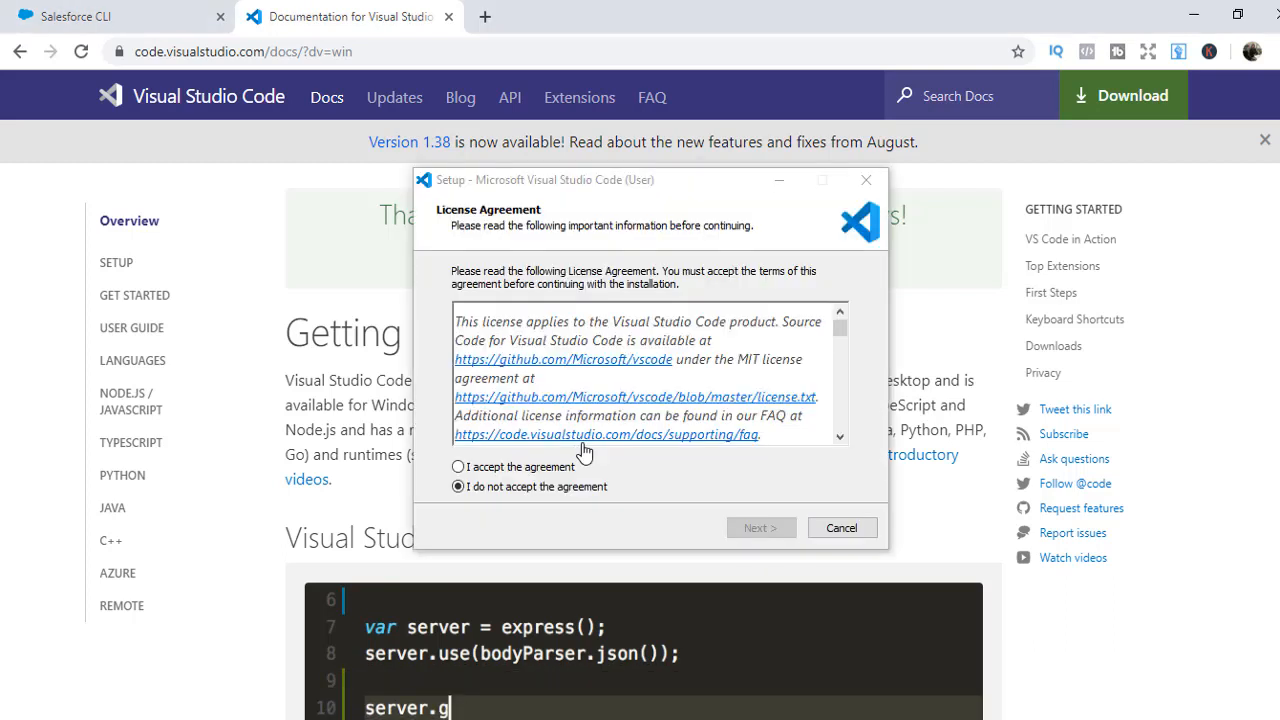
click(458, 466)
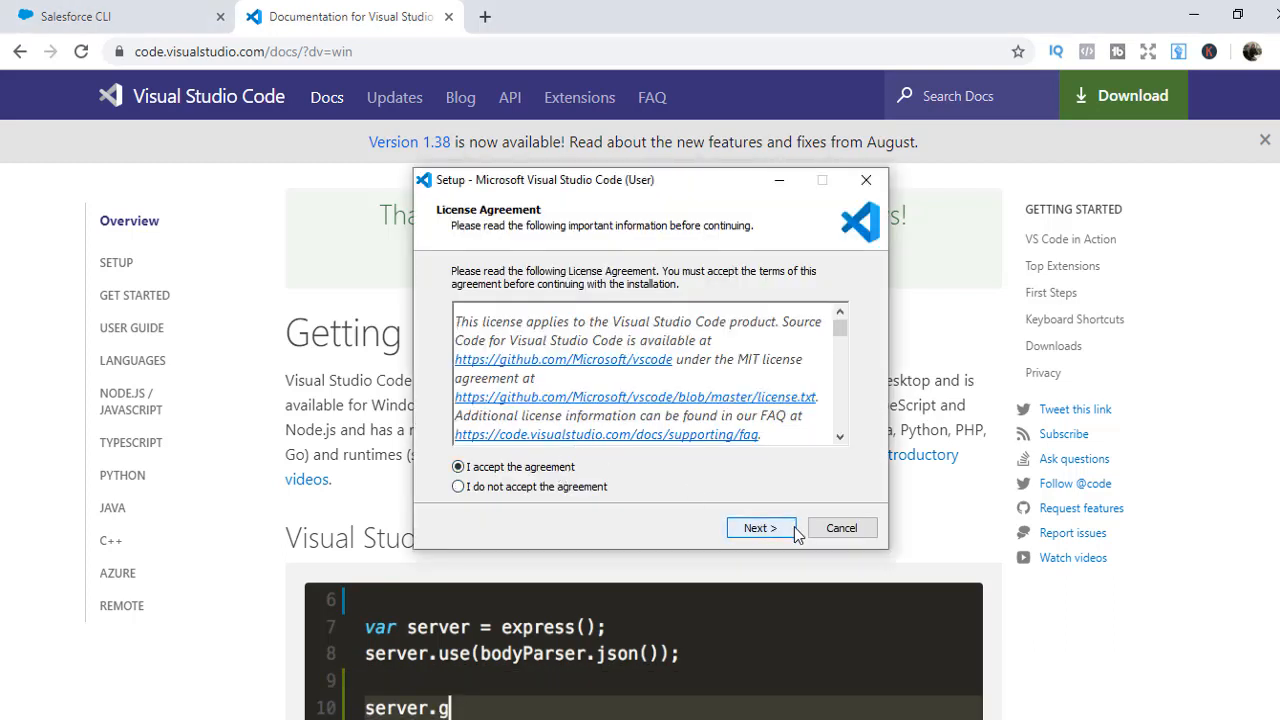
click(760, 528)
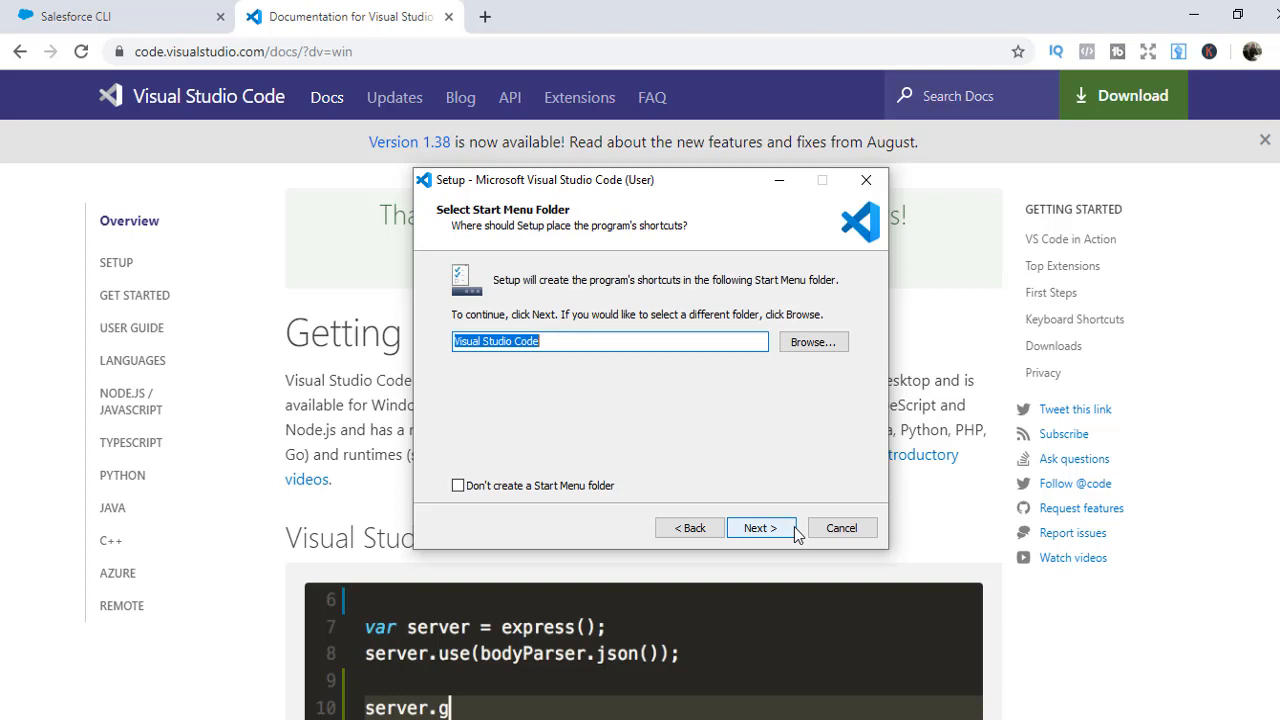
click(760, 528)
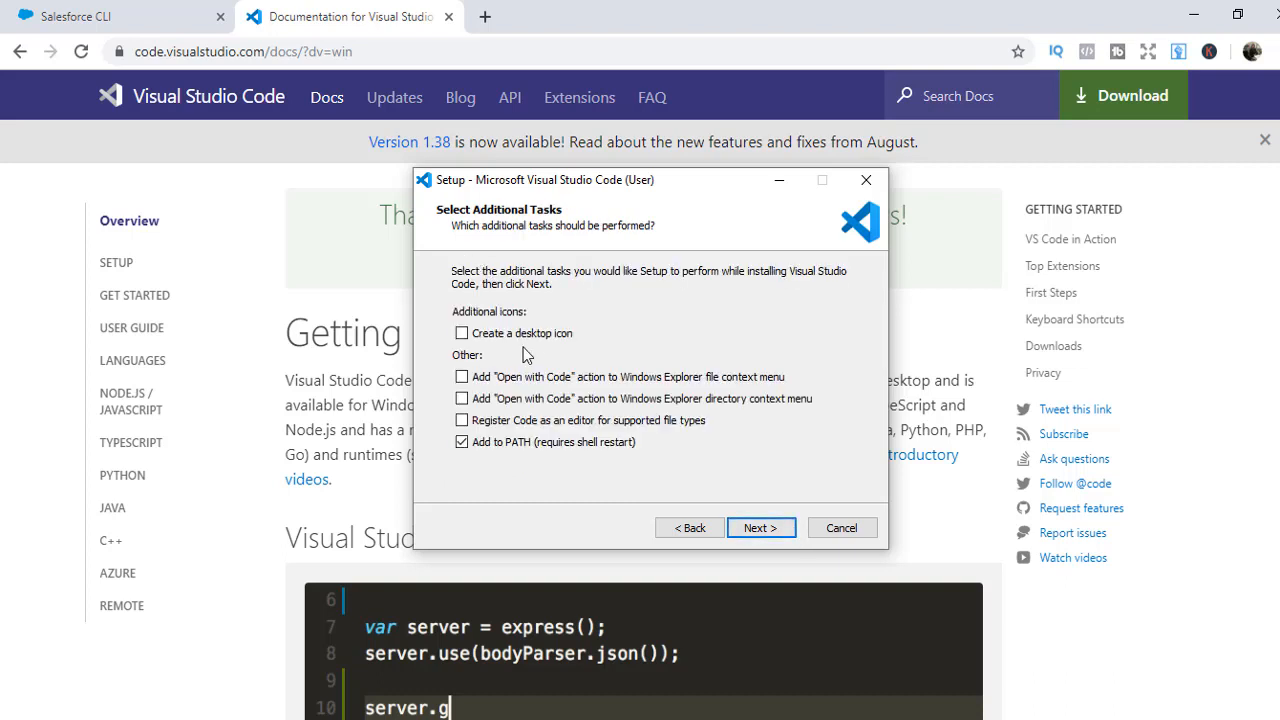
click(460, 332)
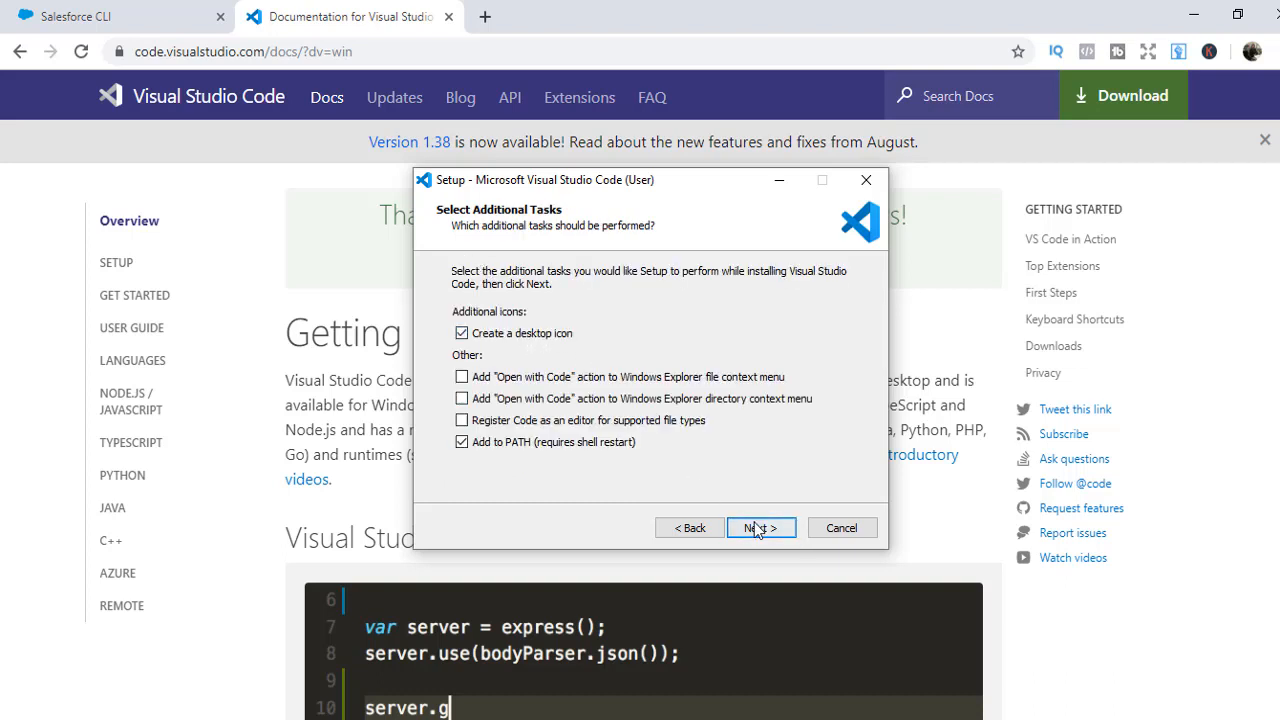
click(760, 528)
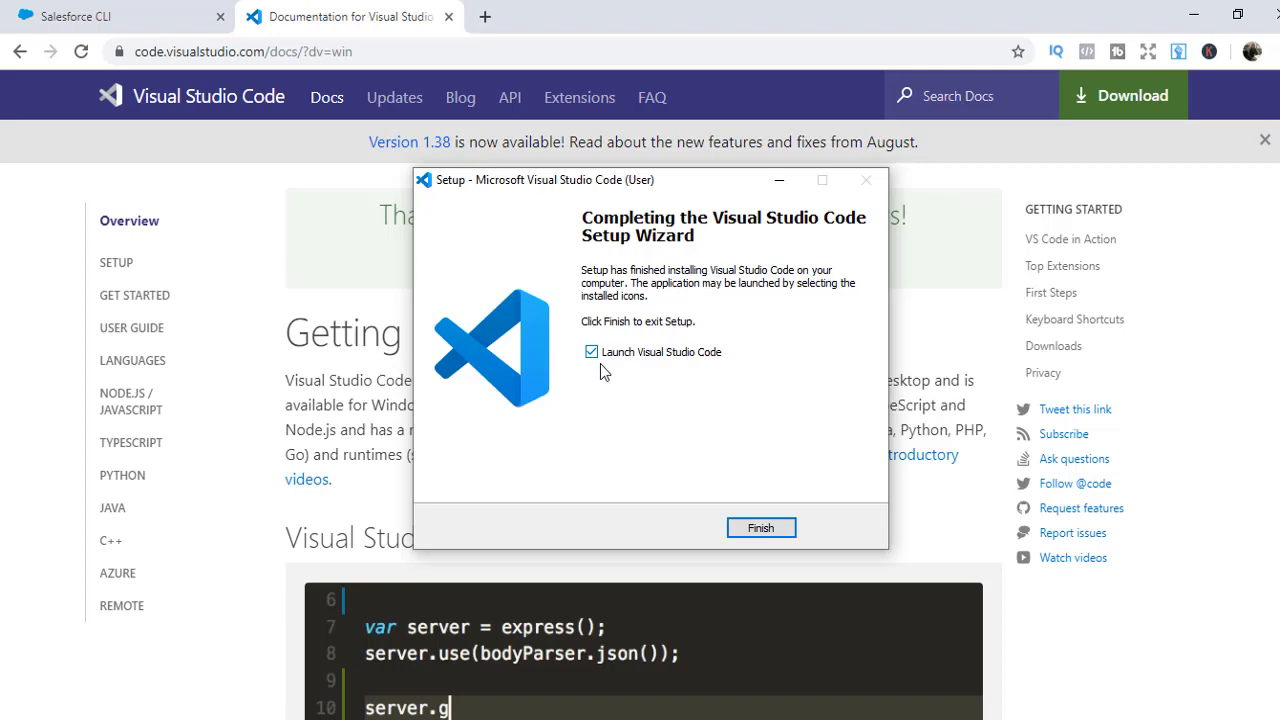
click(760, 528)
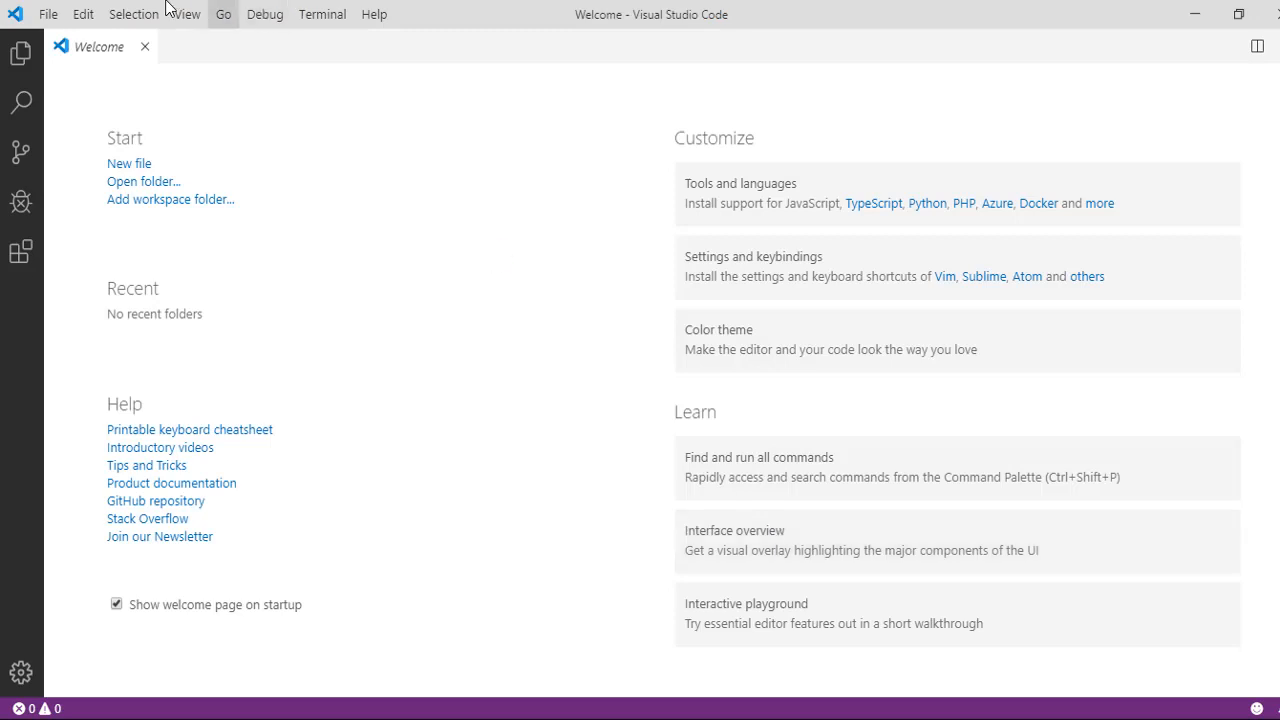
Close the Welcome tab to leave an empty editor
click(144, 46)
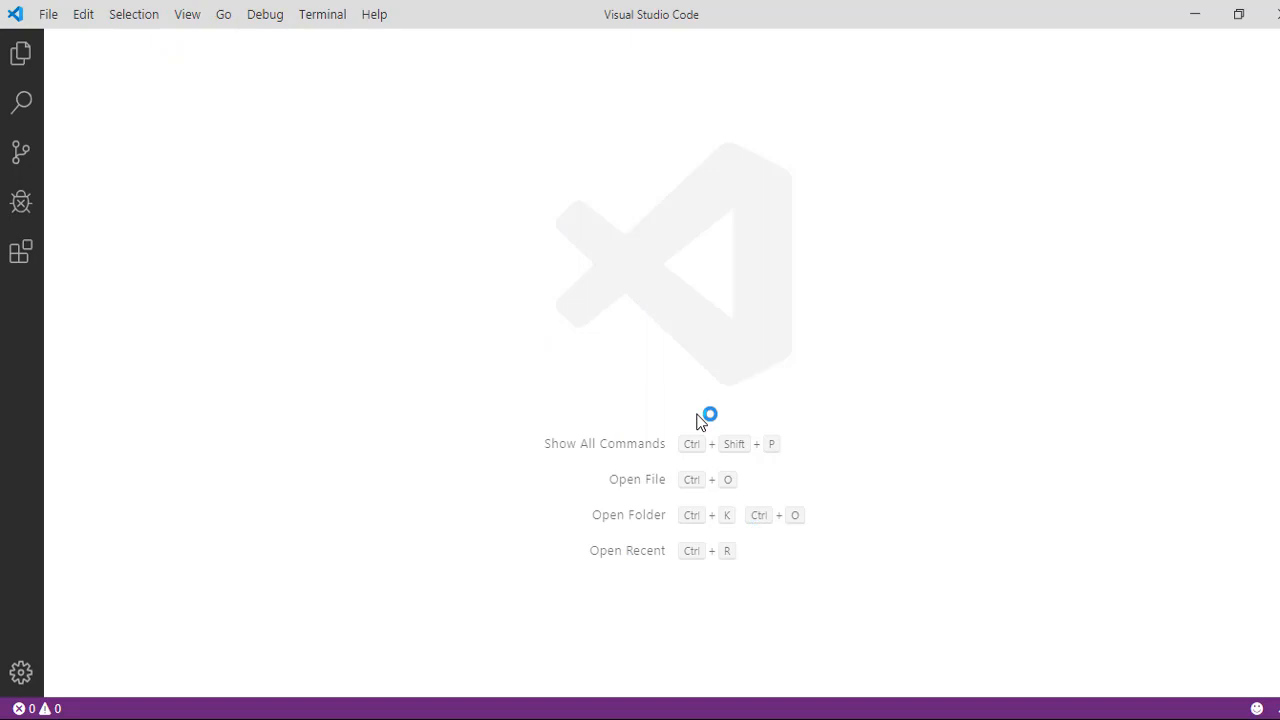
mouse_move(244, 414)
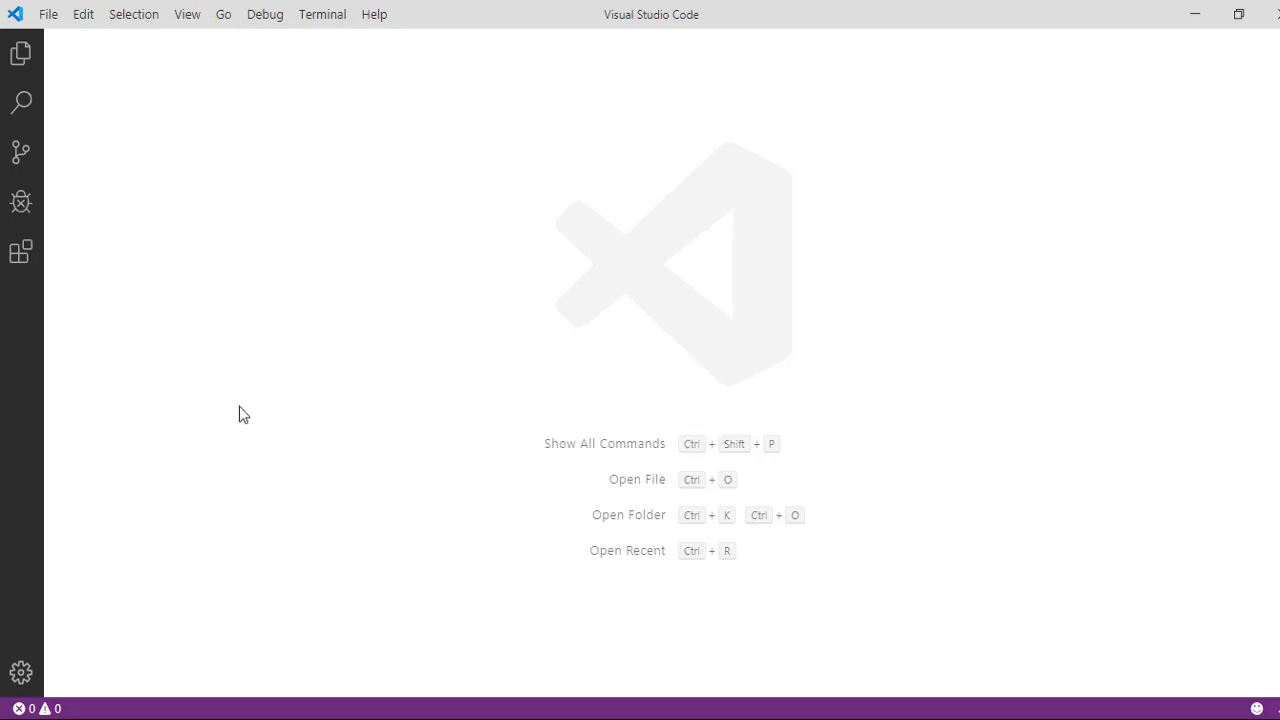
mouse_move(20, 252)
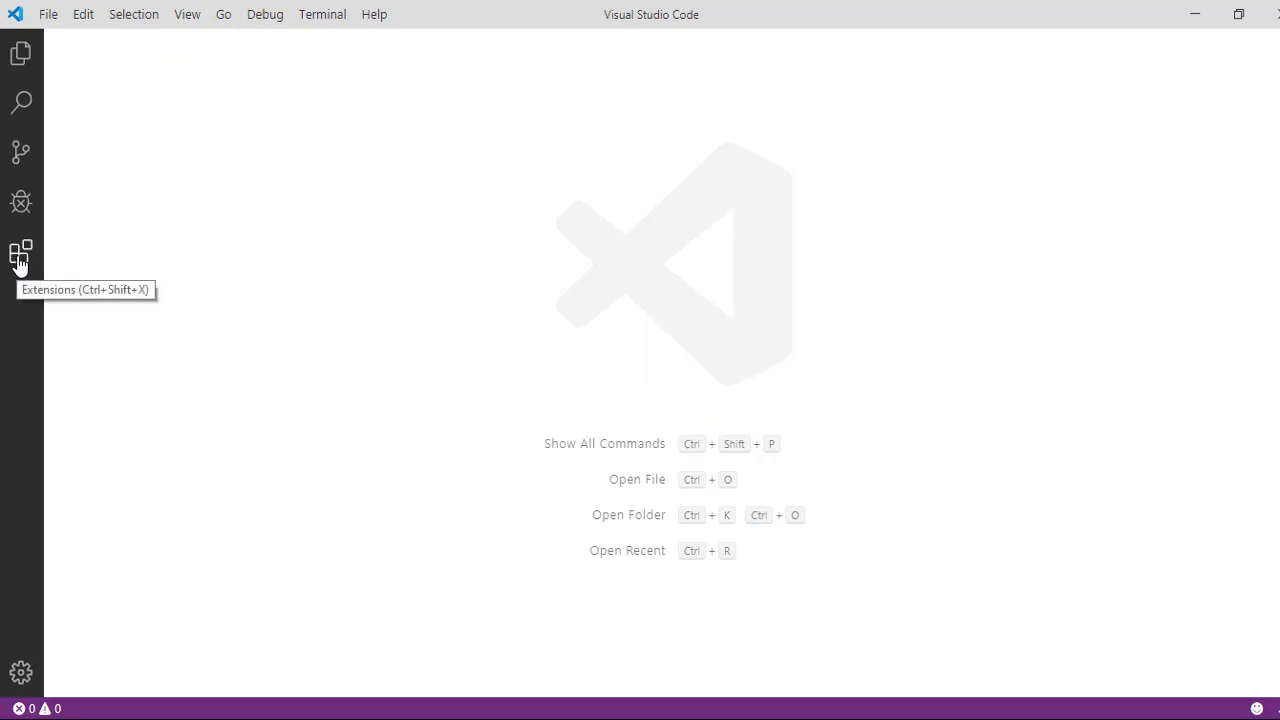
mouse_move(372, 288)
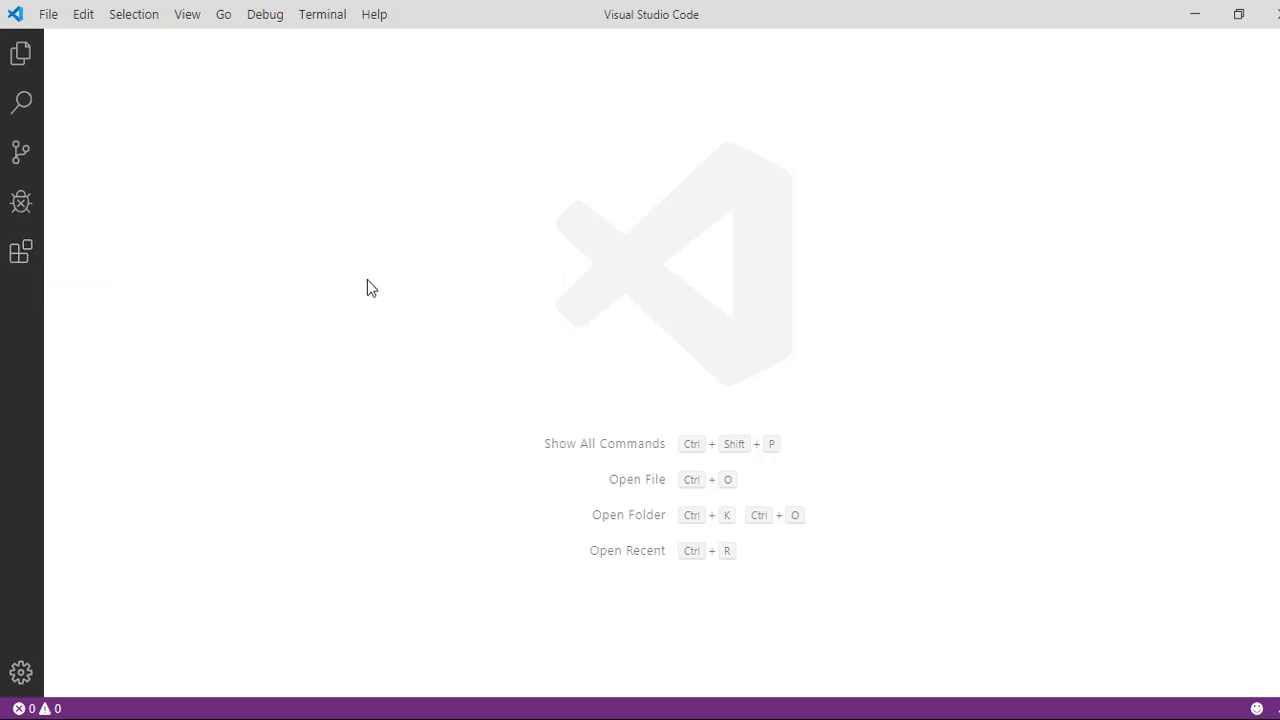
mouse_move(476, 400)
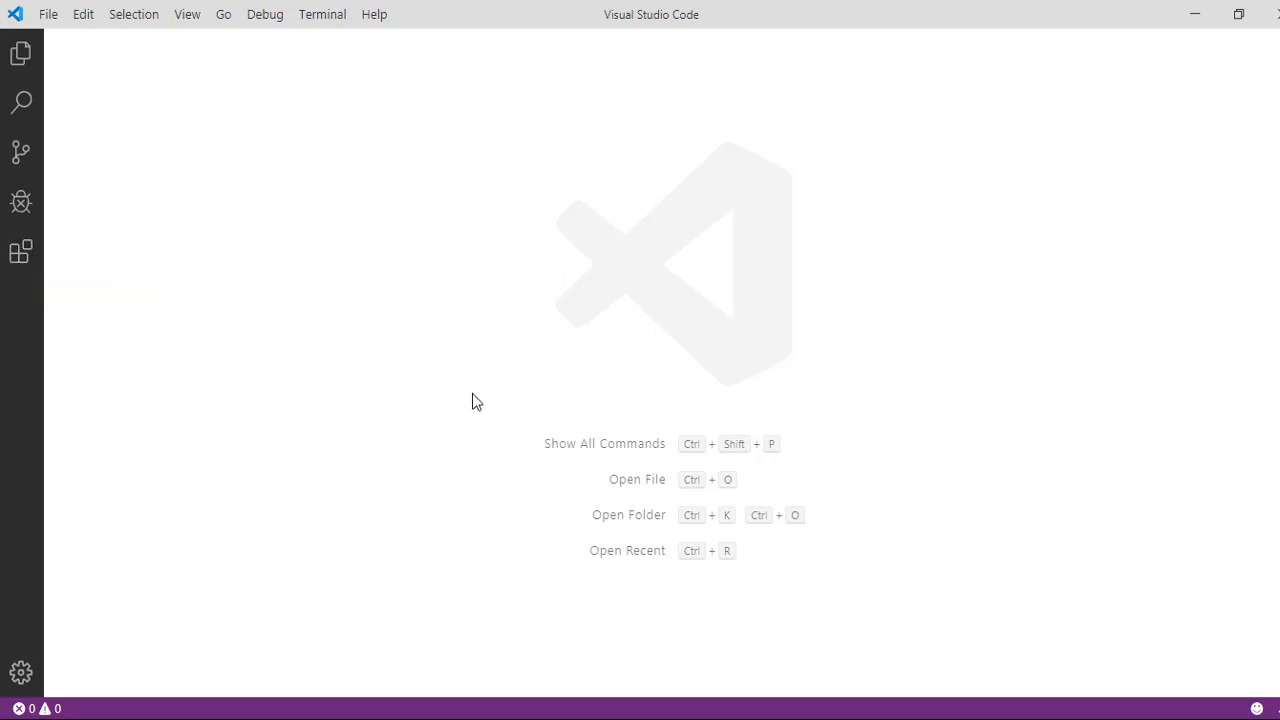
mouse_move(64, 64)
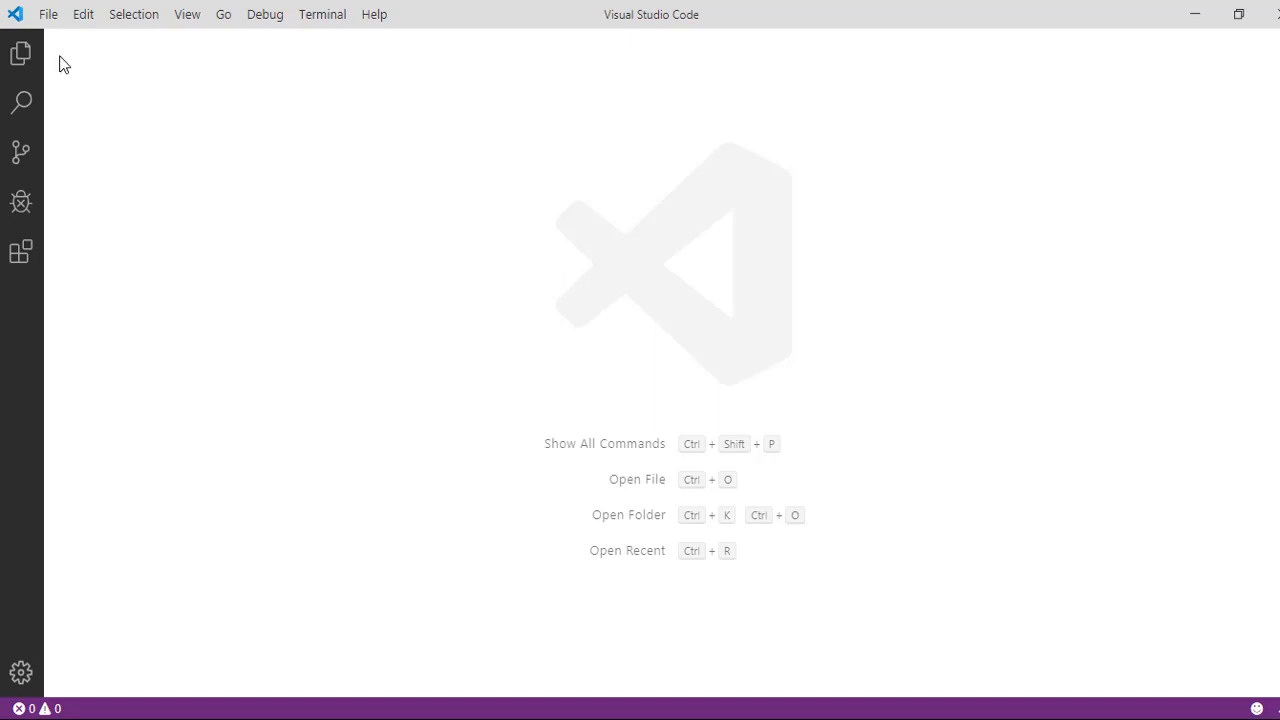
click(48, 14)
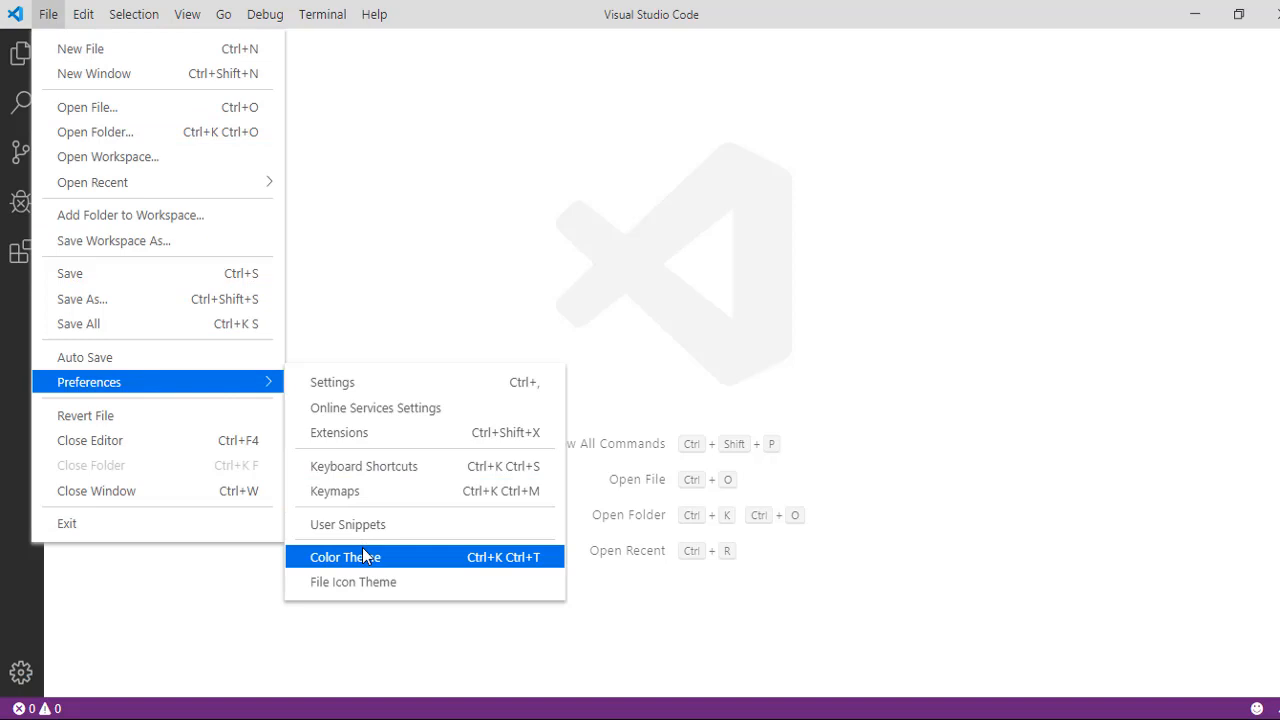
click(344, 556)
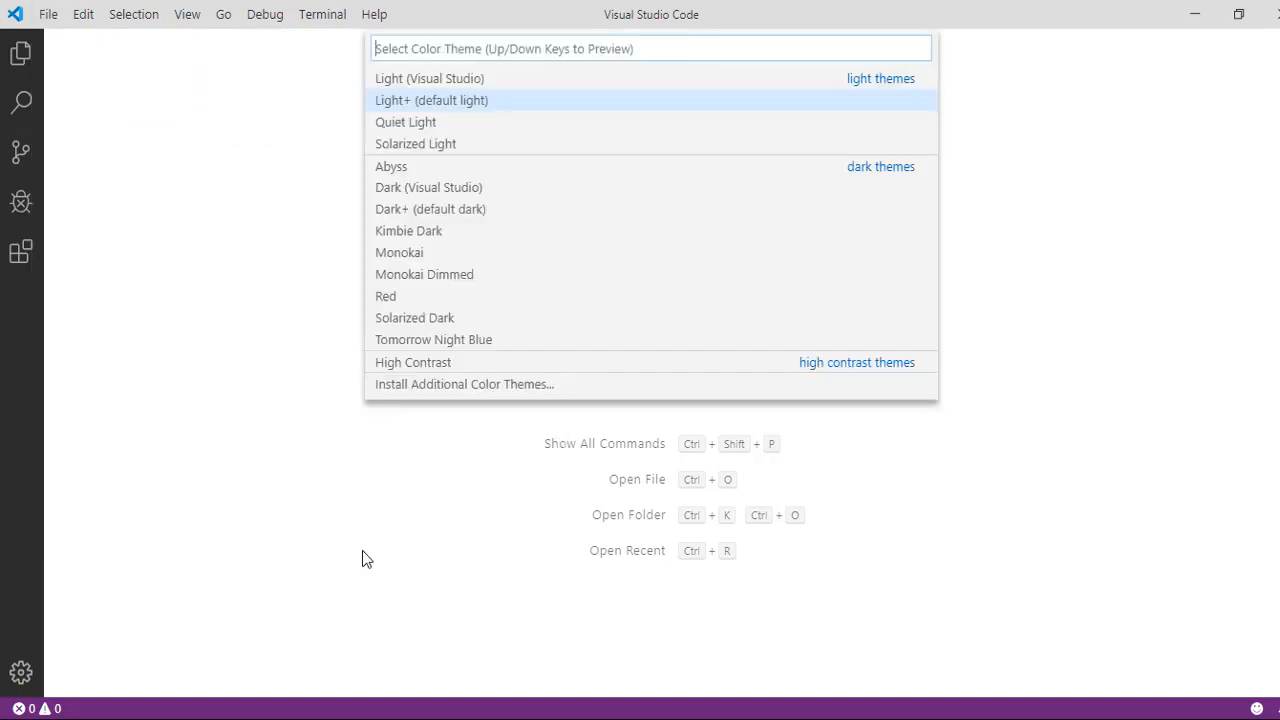
mouse_move(424, 210)
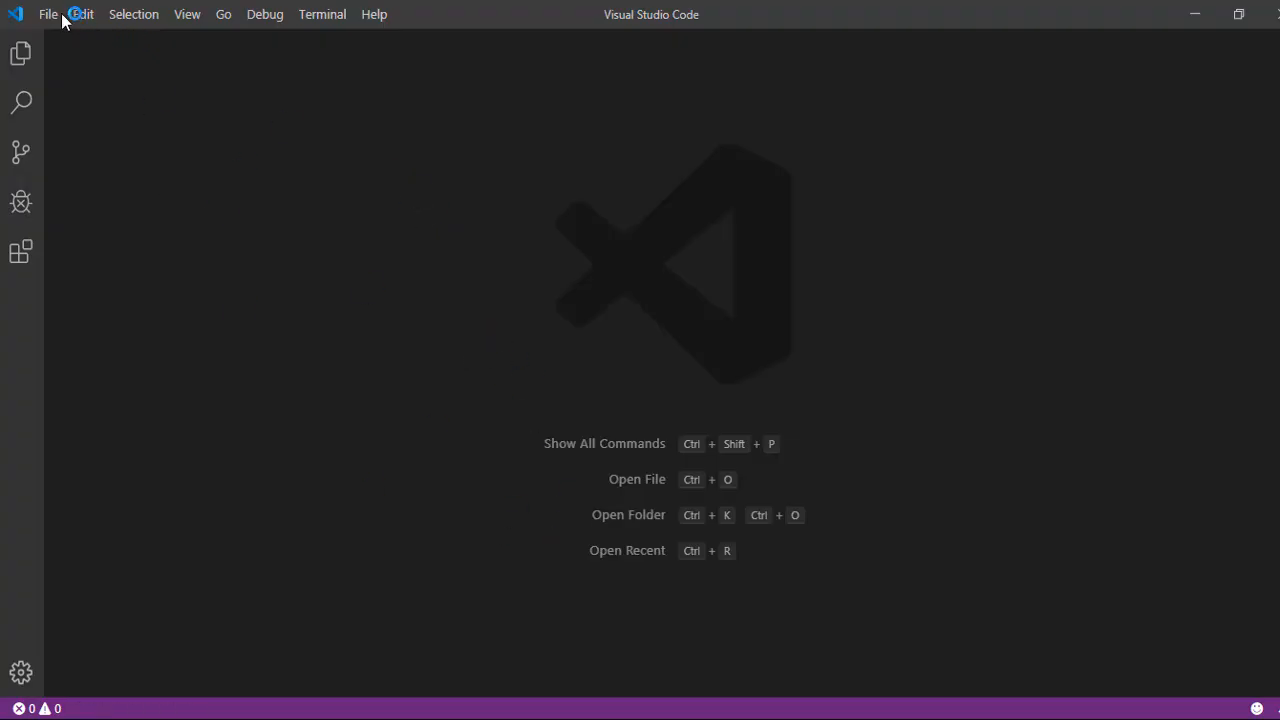
click(48, 14)
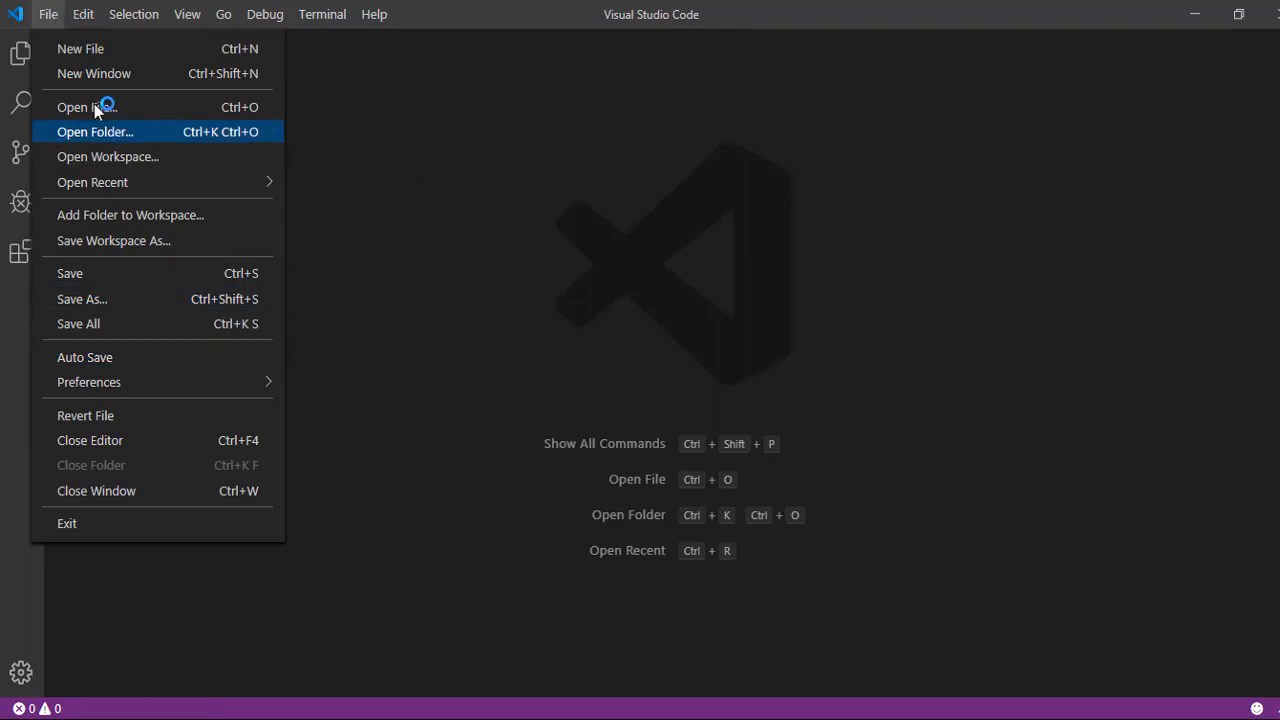
mouse_move(88, 382)
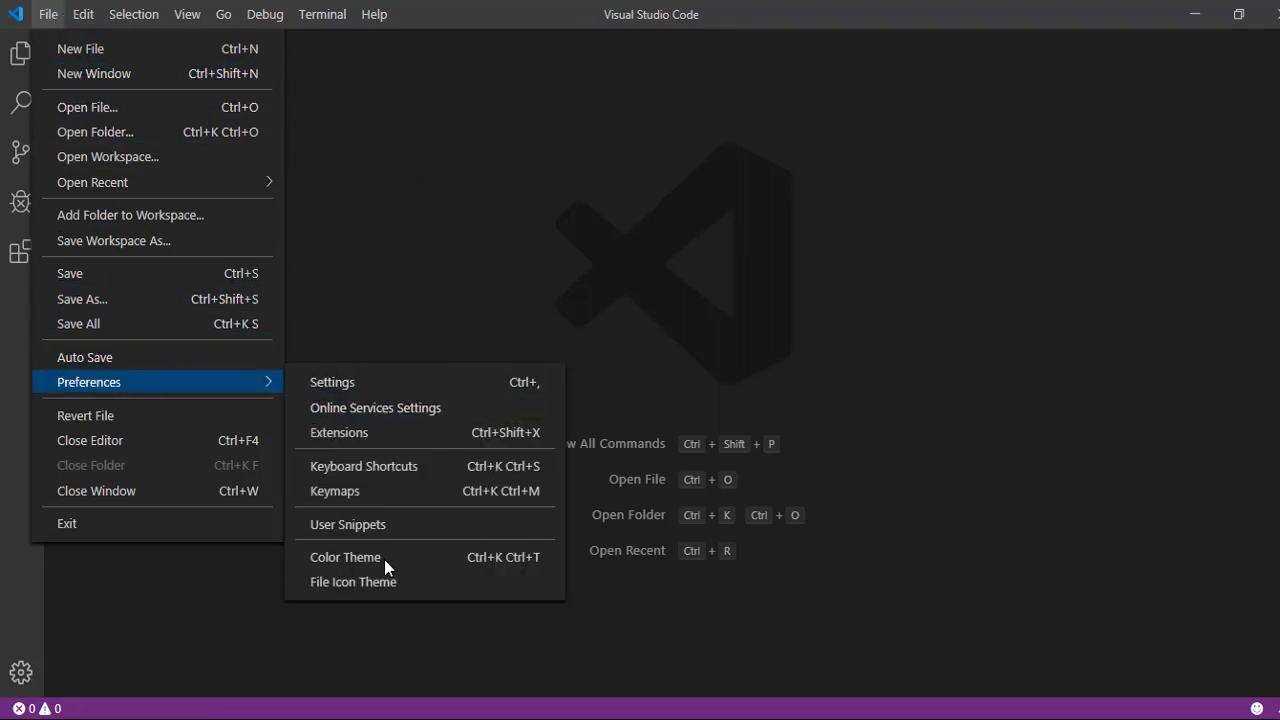
click(344, 556)
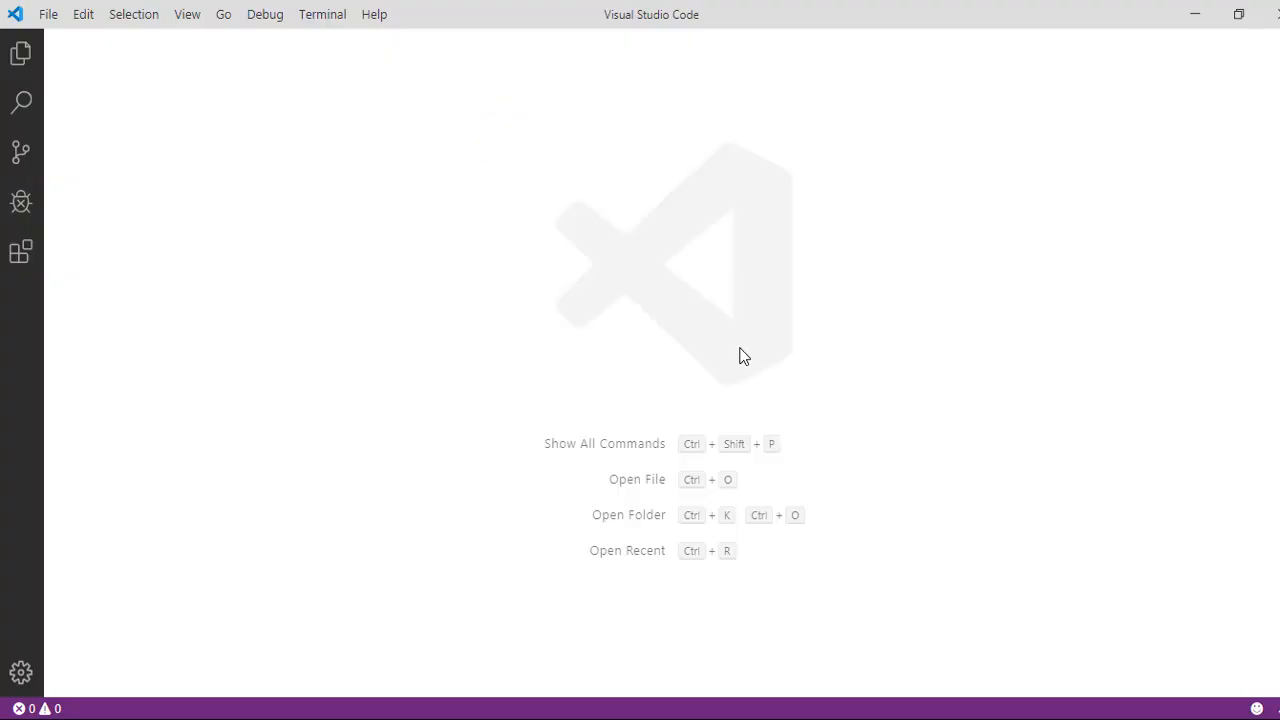
mouse_move(698, 356)
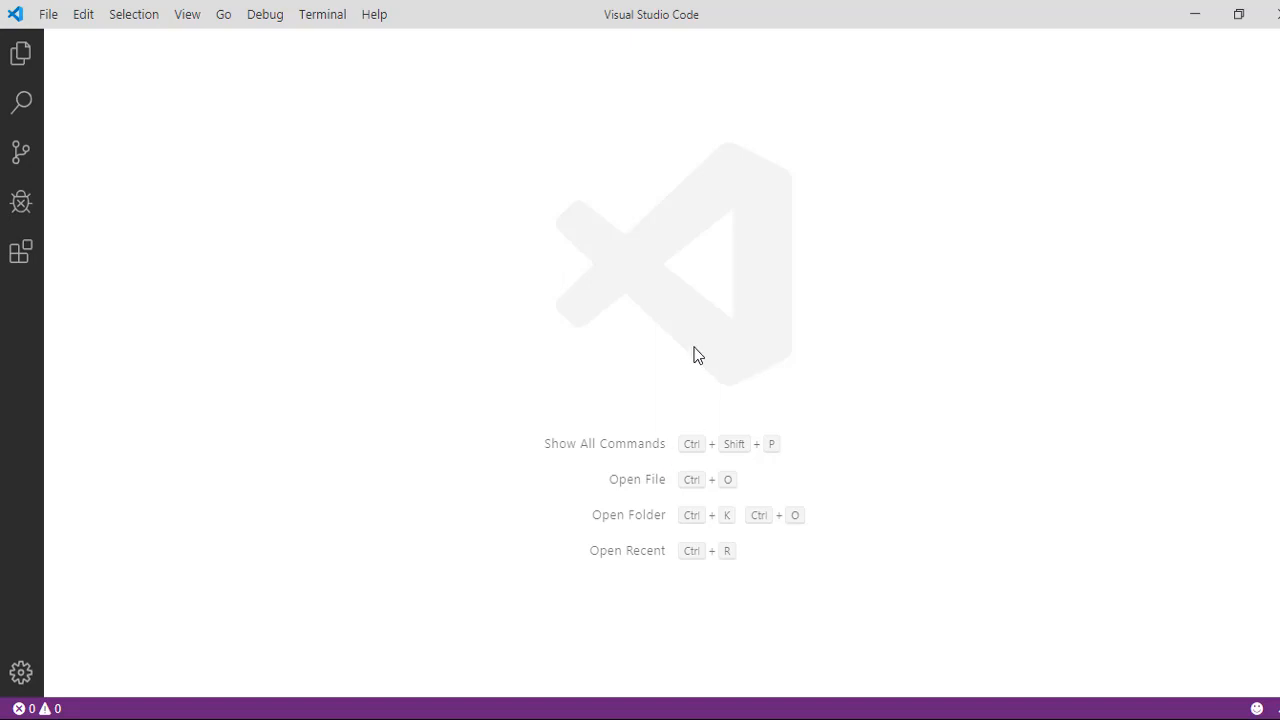
mouse_move(56, 208)
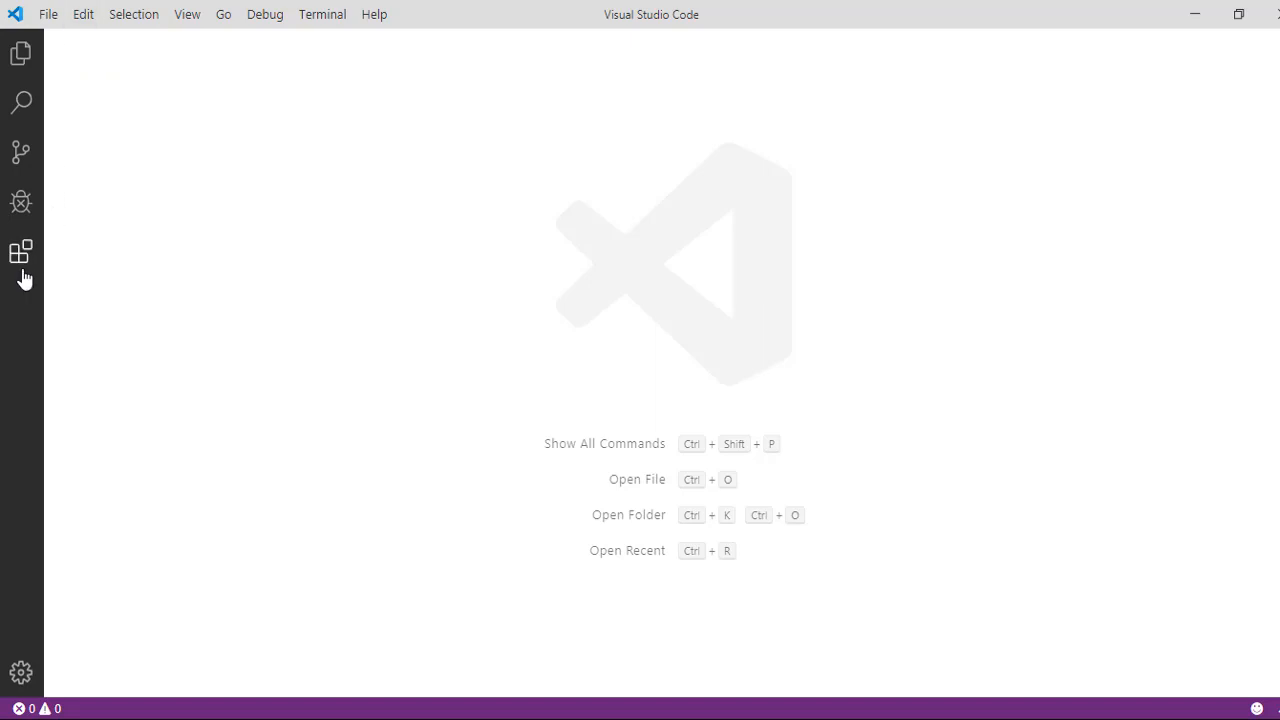
mouse_move(20, 252)
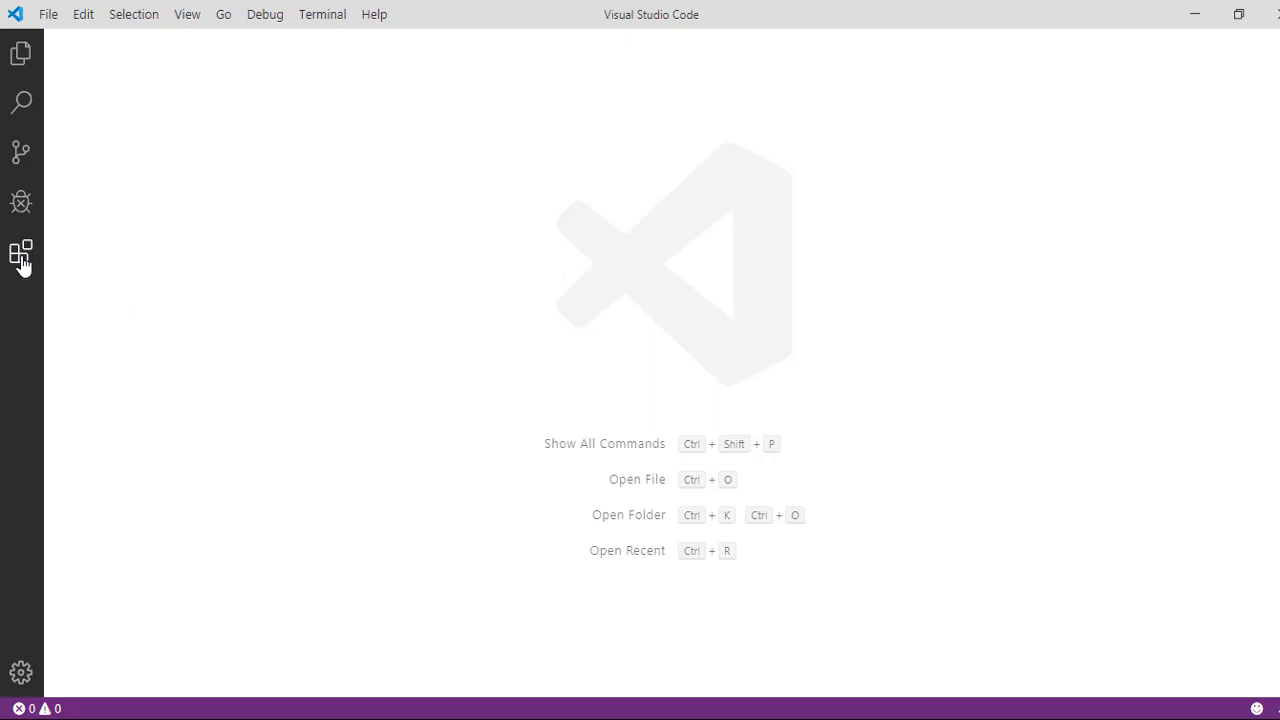
Search the Extensions marketplace for 'salesforce' and view the installed Salesforce Extension Pack details
click(20, 252)
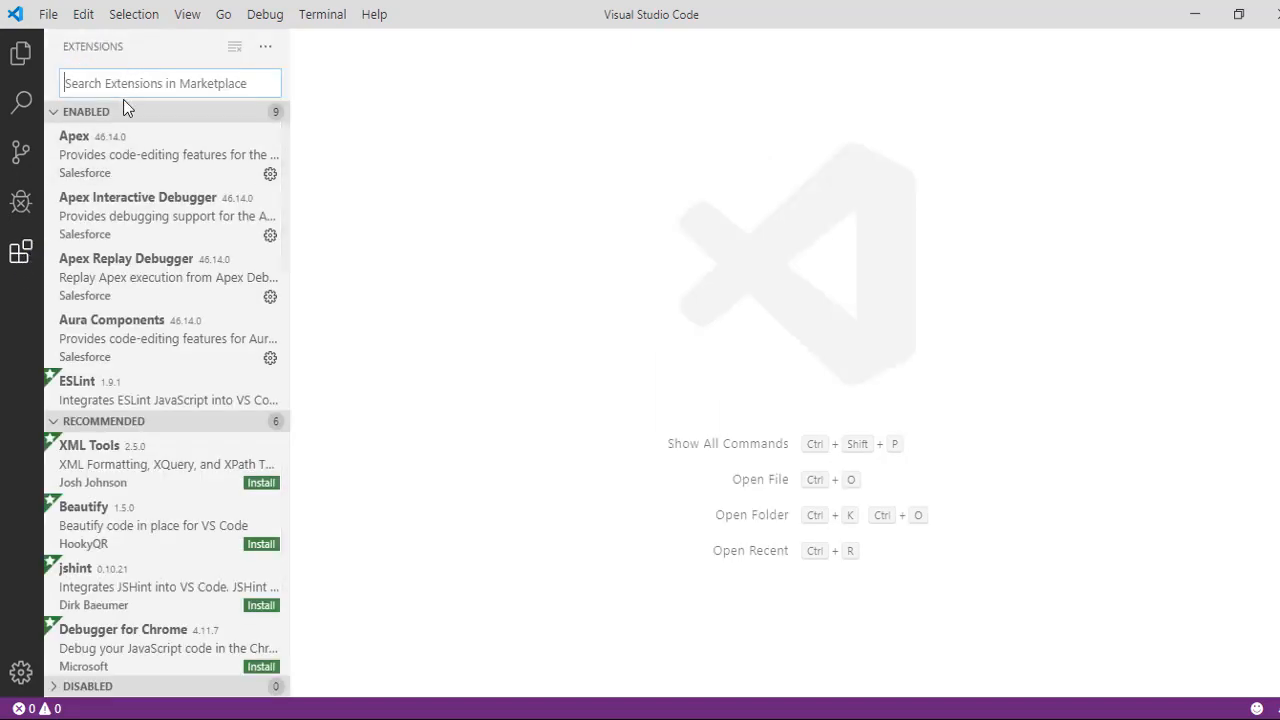
text(salesforce)
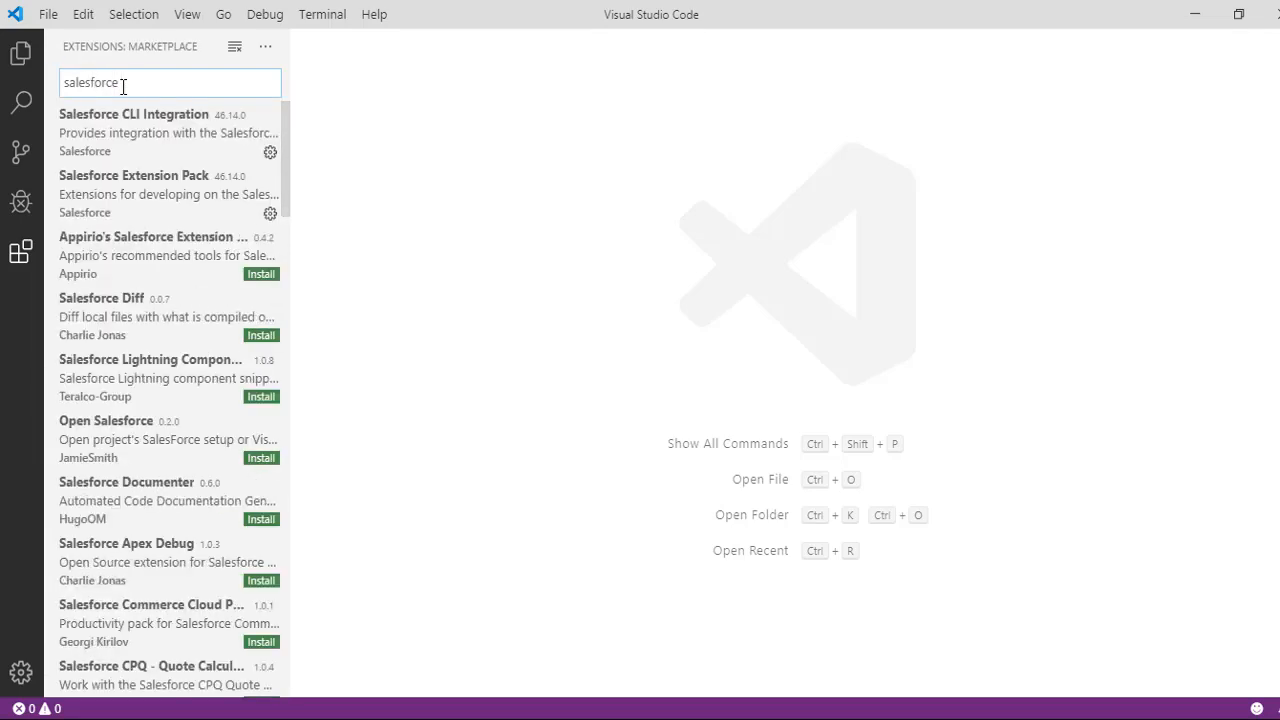
click(150, 194)
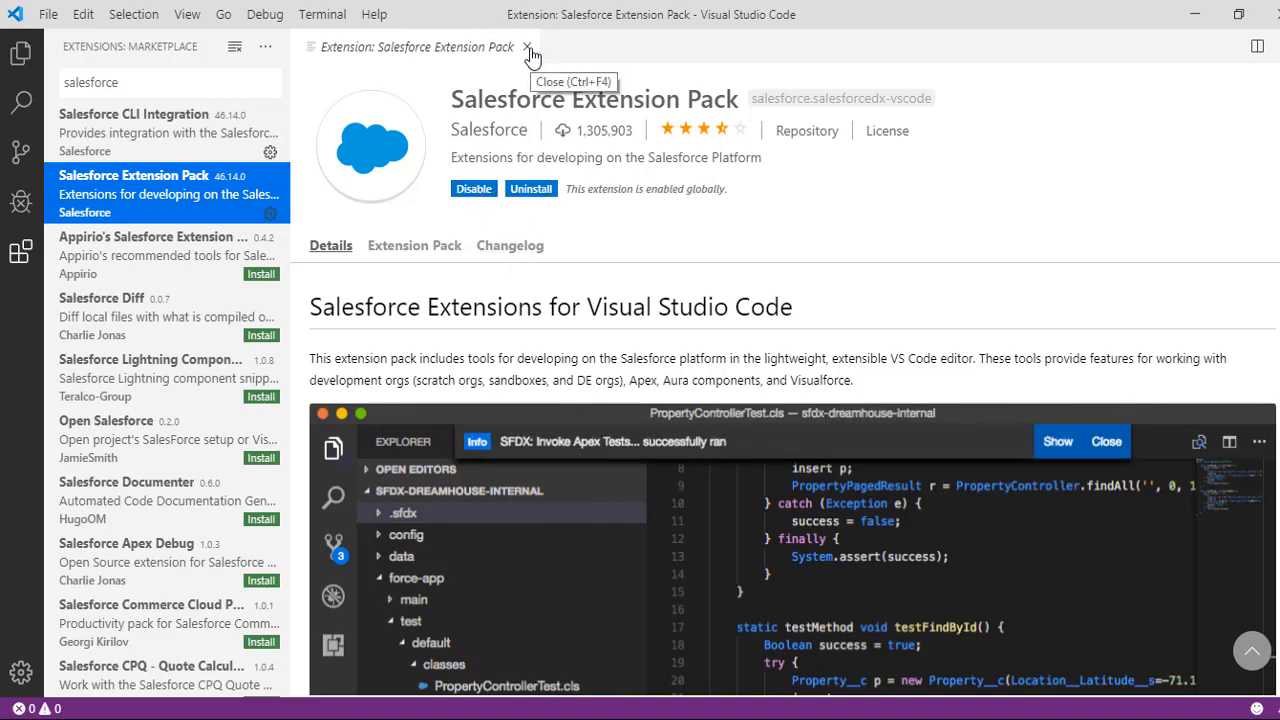
click(526, 48)
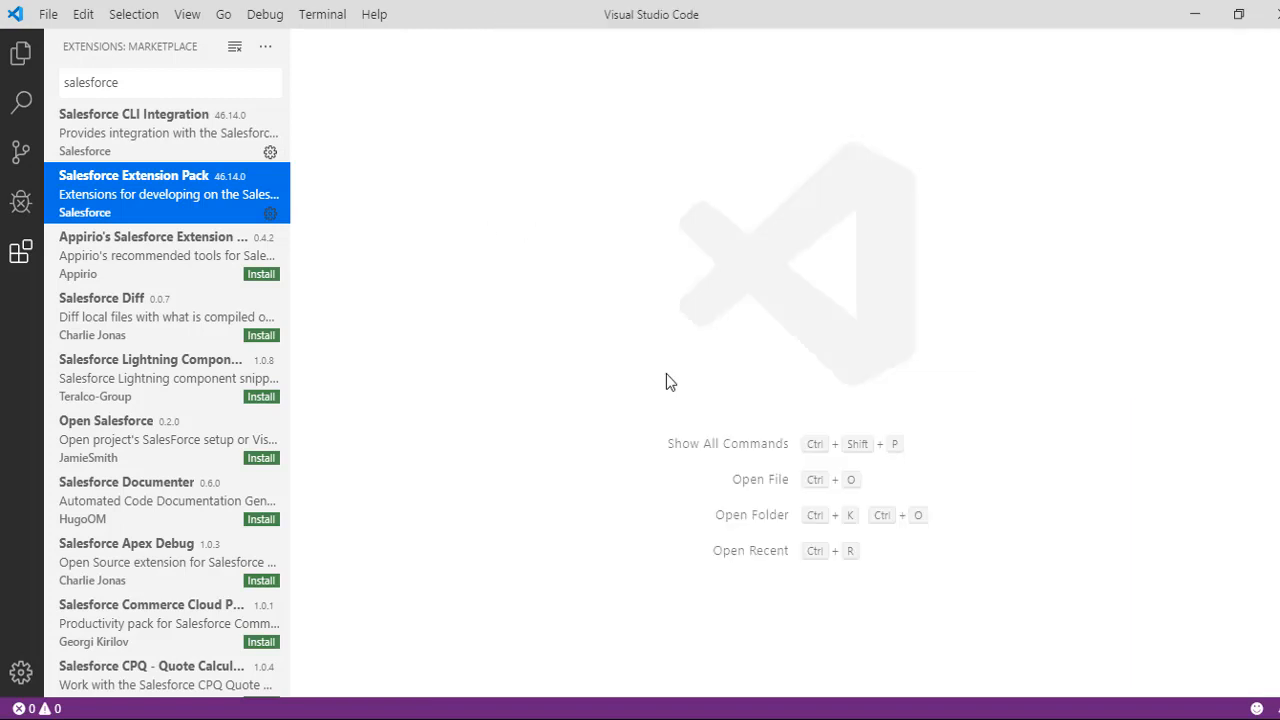